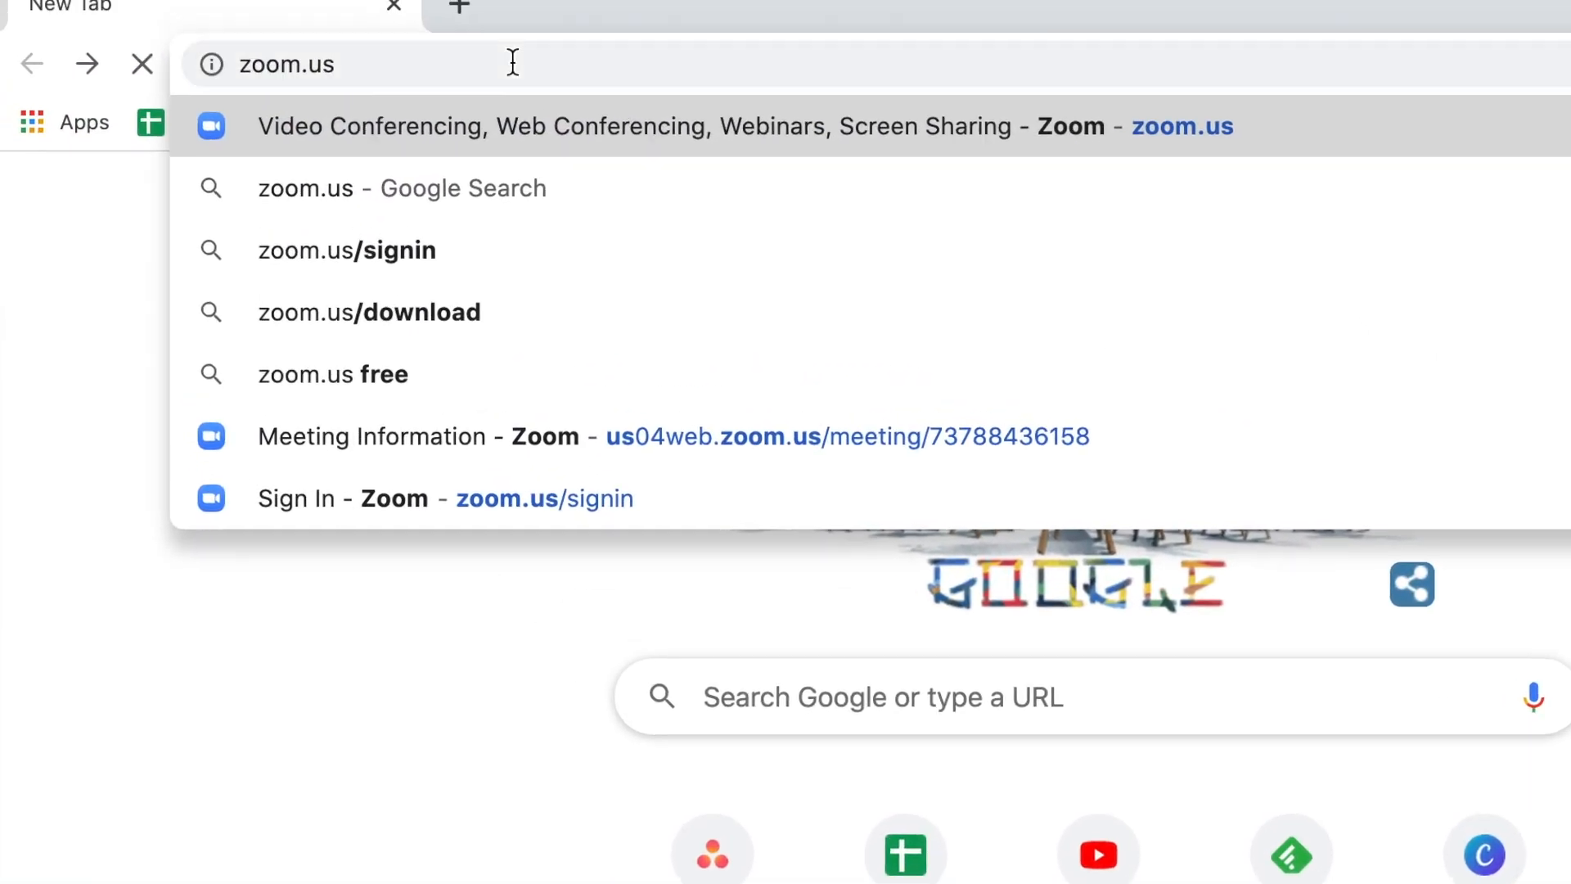
Go to zoom.us in Chrome and start signing in with the account email
click(701, 126)
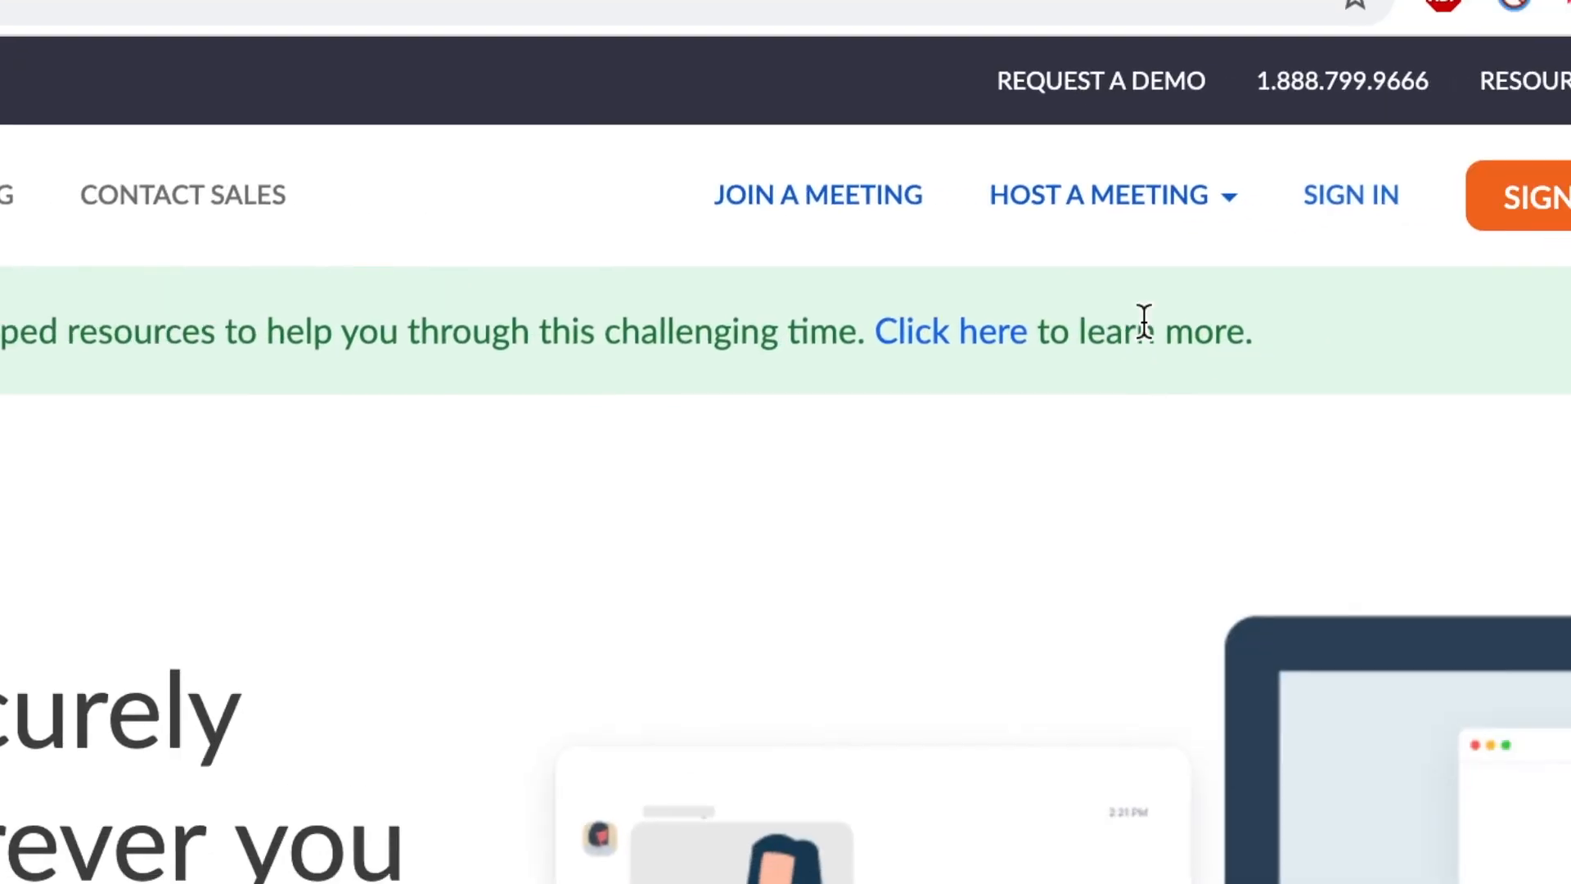
click(1349, 195)
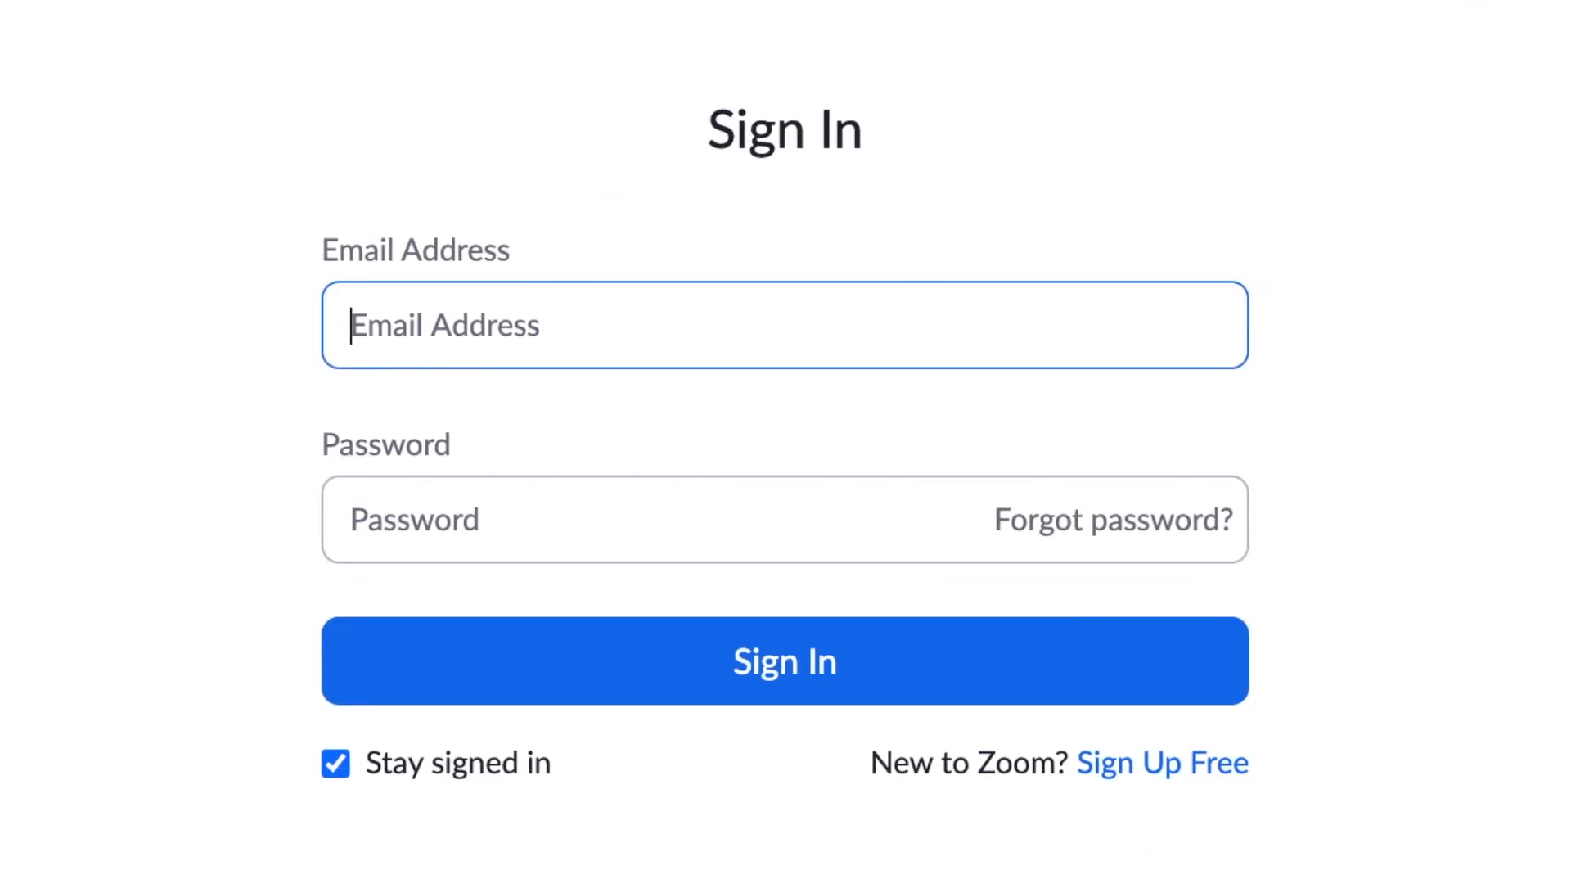
click(784, 661)
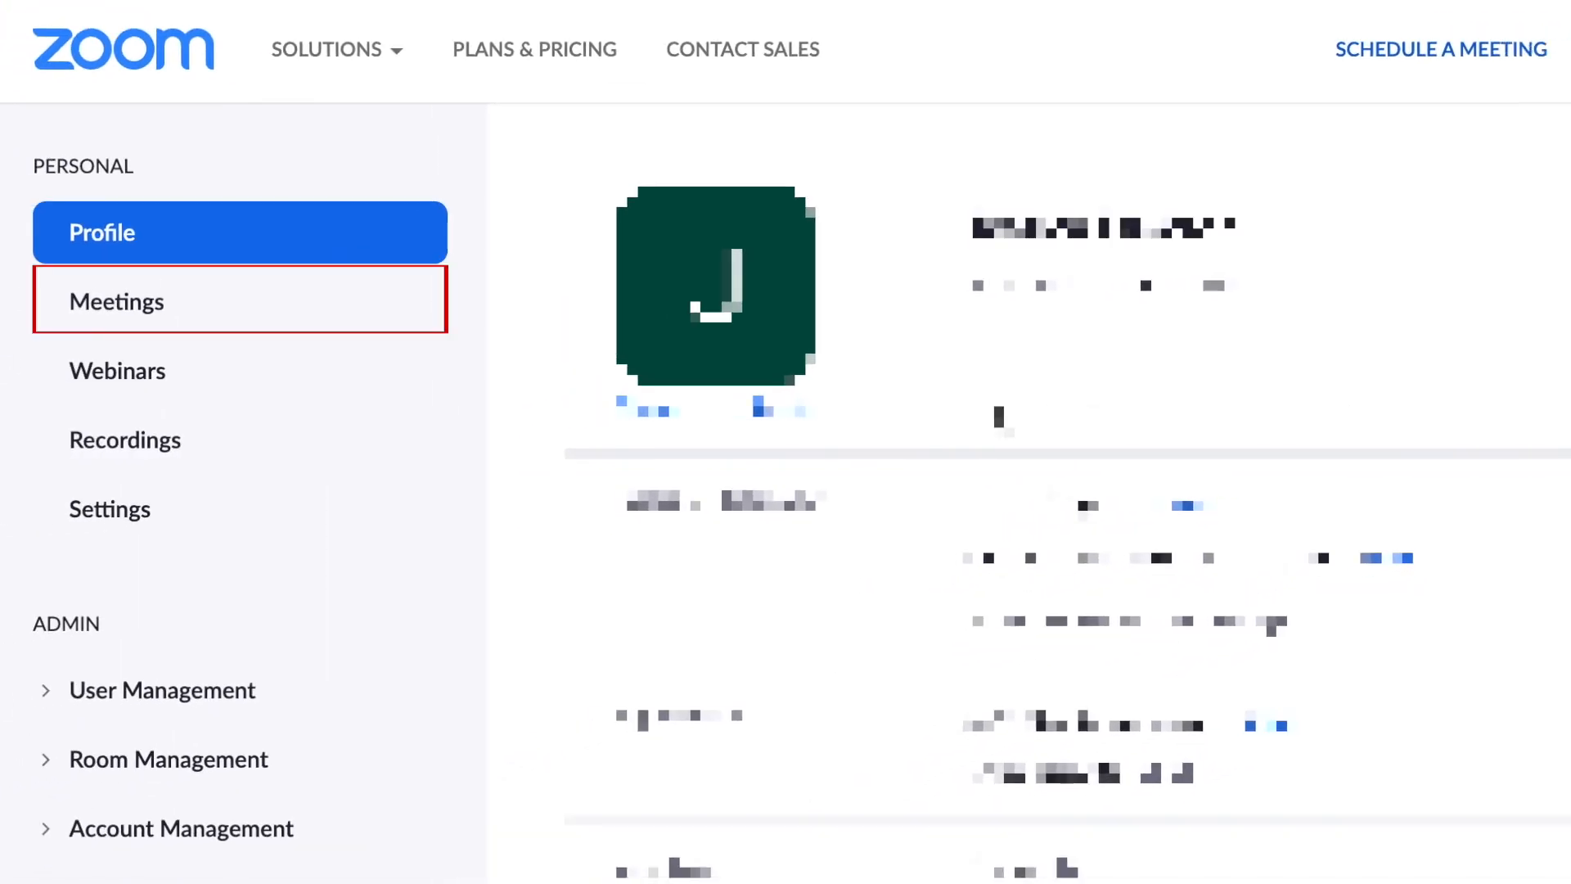
Show the Upcoming Meetings list, including Example Meeting 1 at 01:00 PM
click(115, 300)
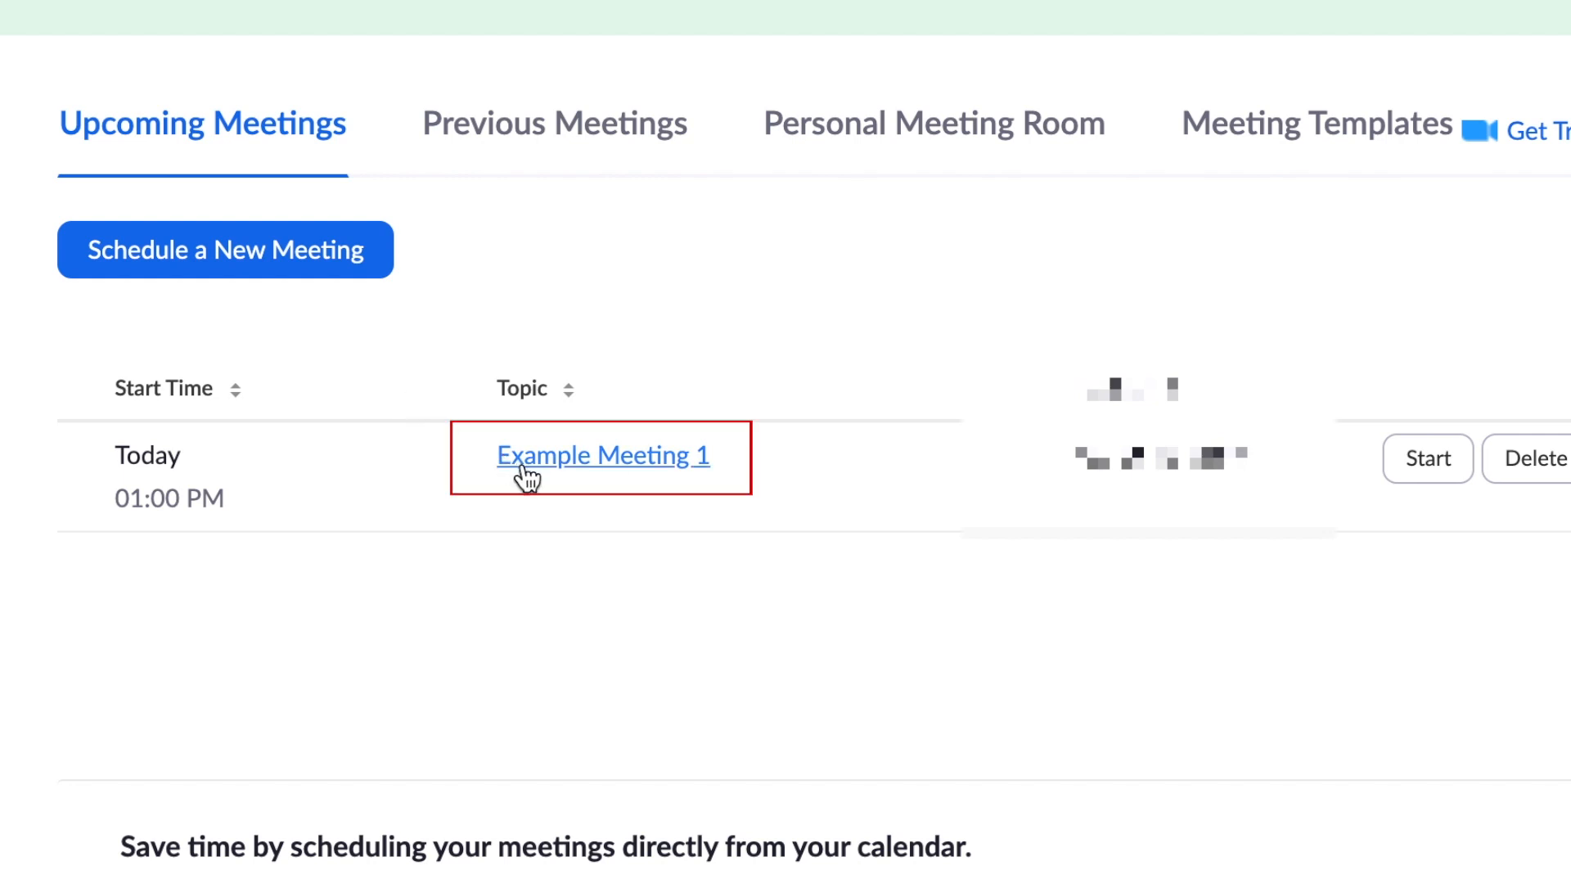
mouse_move(226, 249)
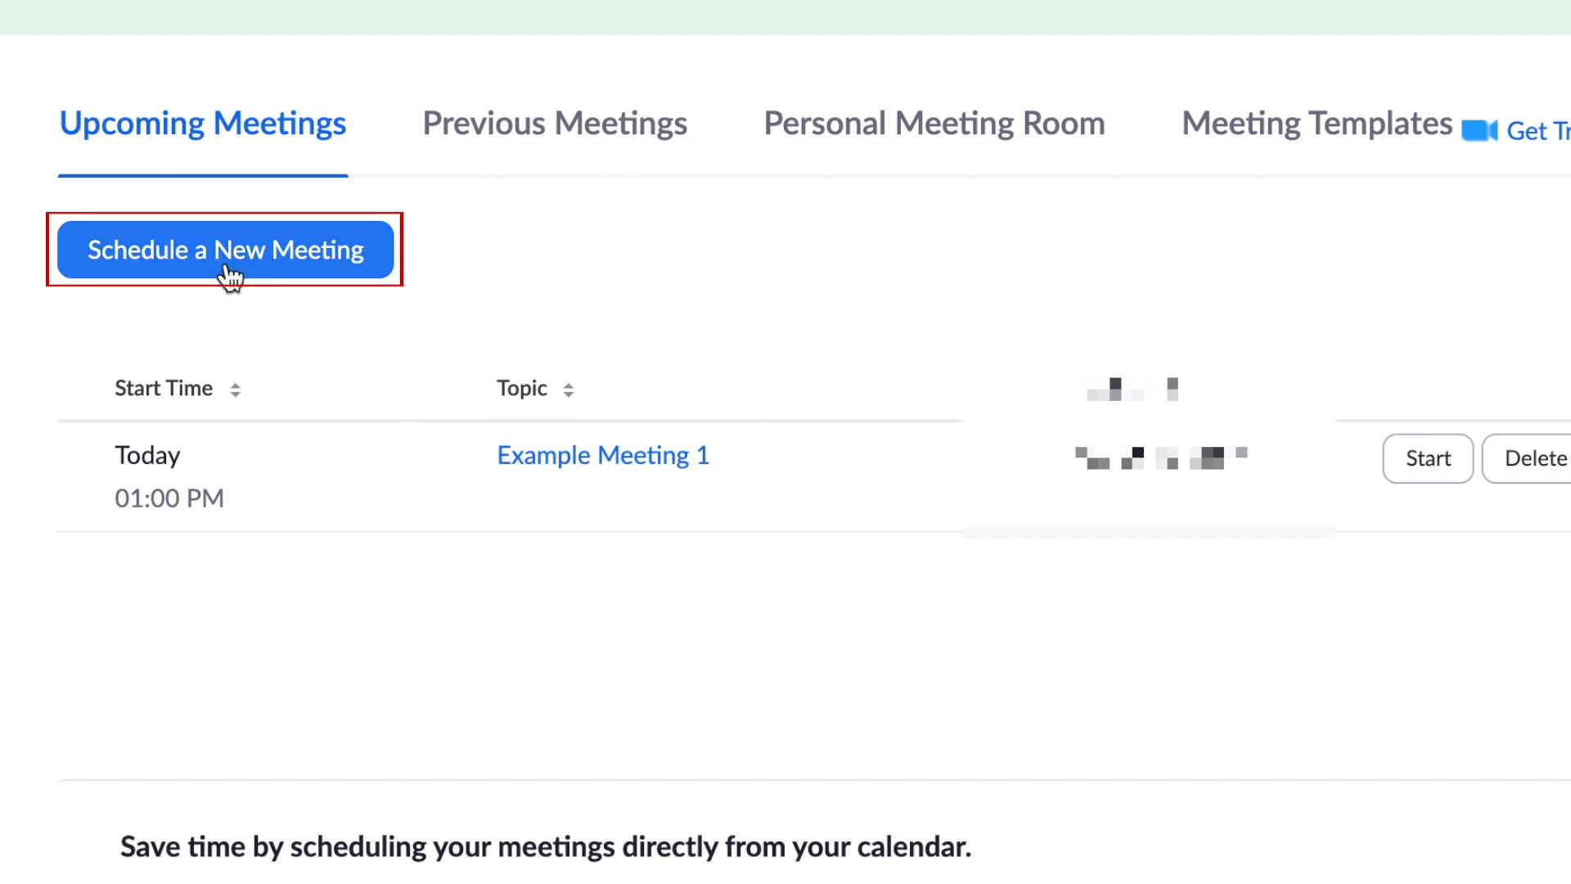
Fill in a new meeting 'My Meeting' on 06/25/2020 at 2:00 PM with registration required
click(224, 250)
text(Example meeti)
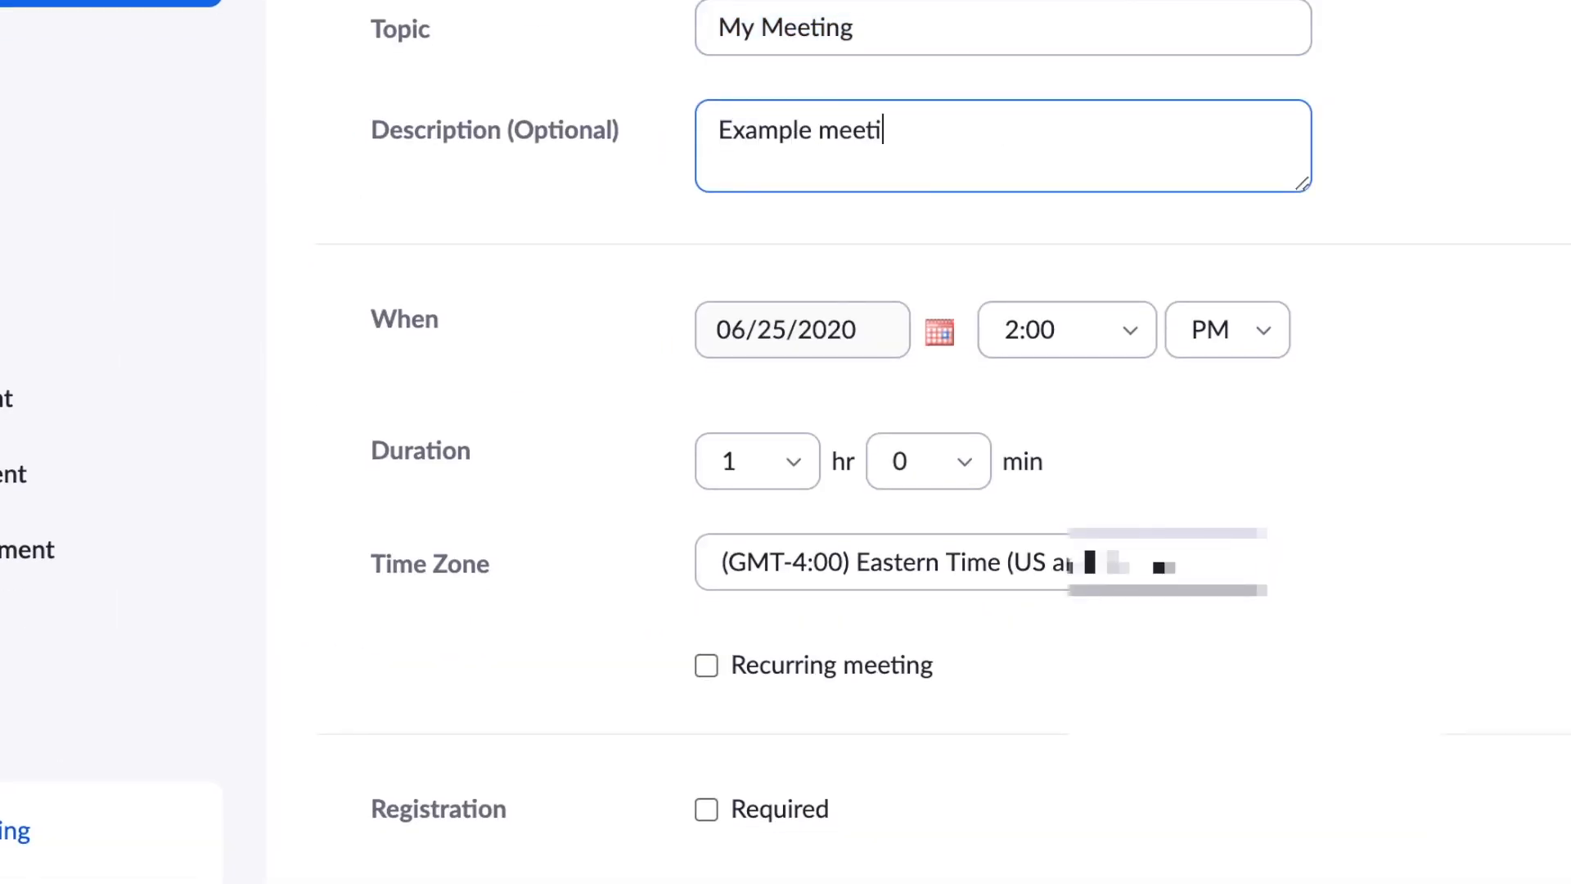
scroll(down, 3)
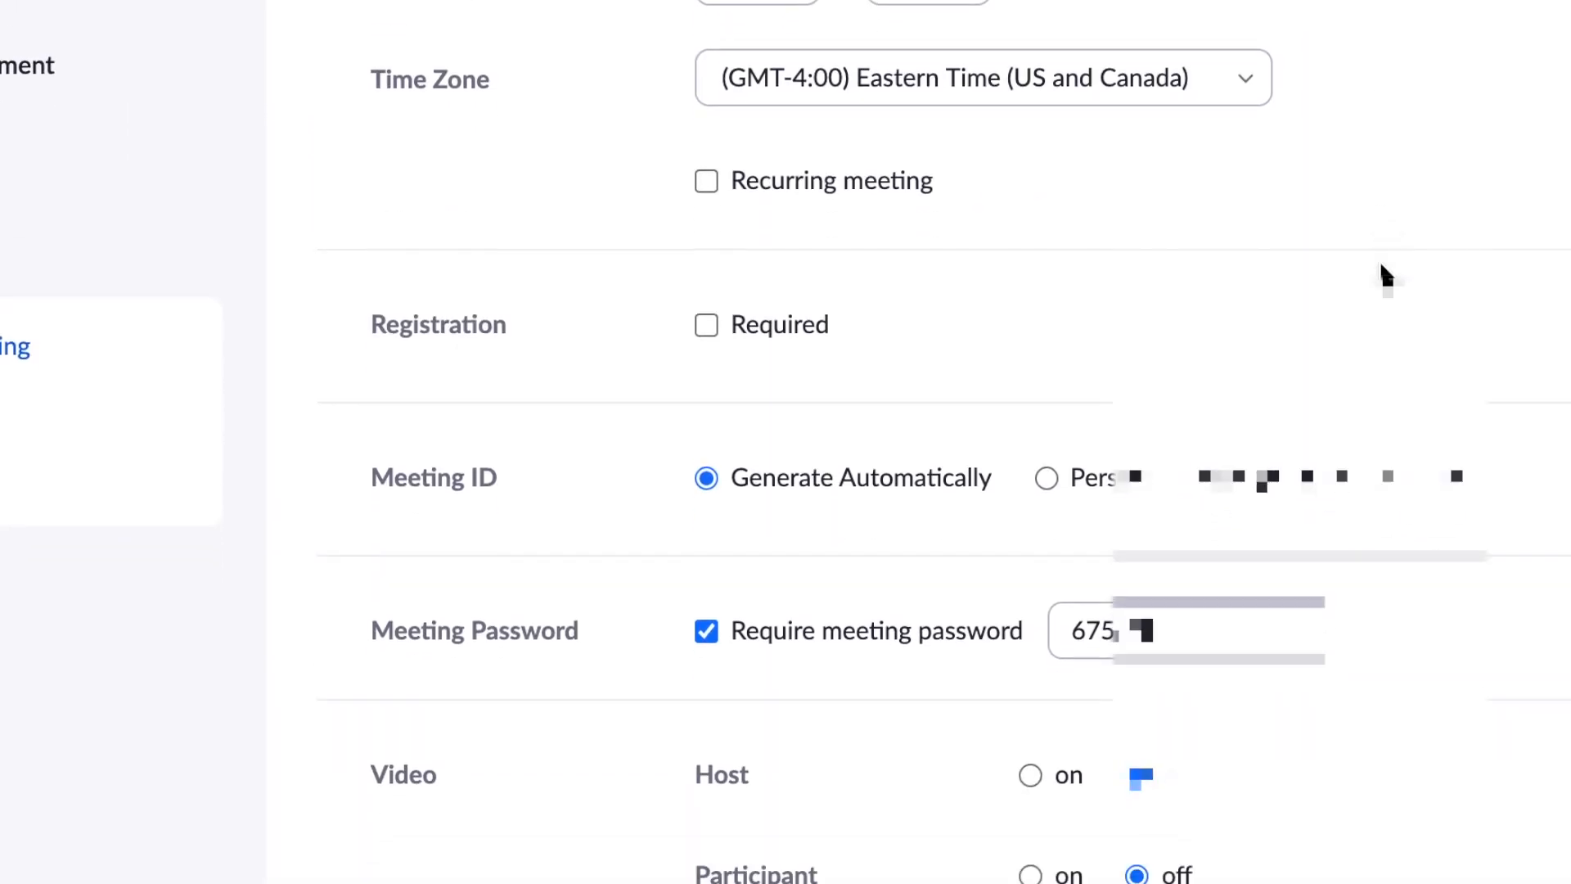
scroll(down, 3)
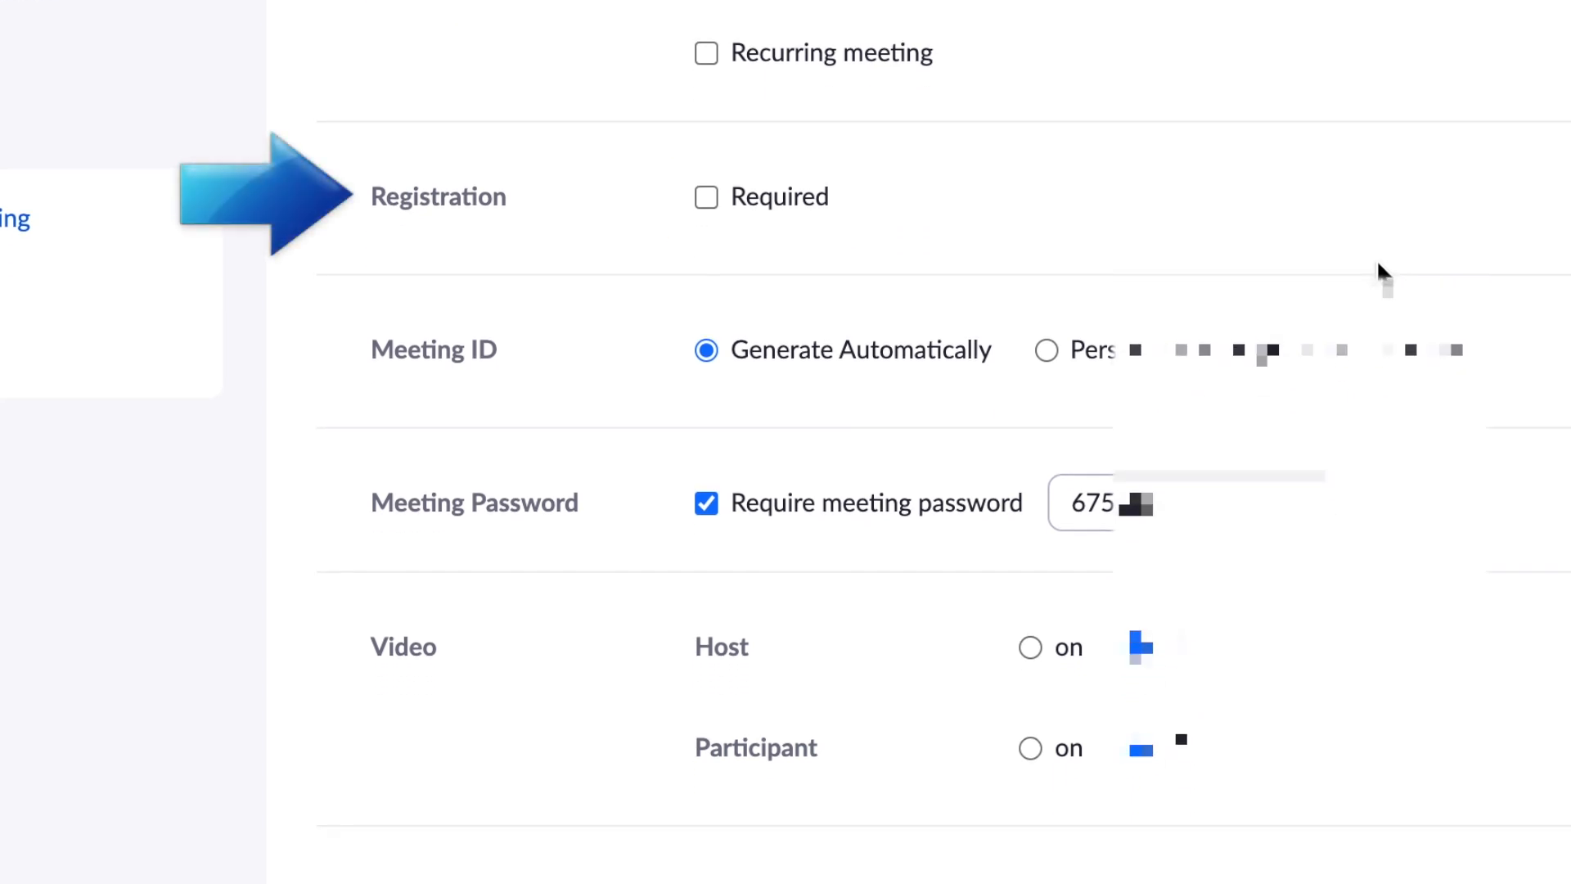
mouse_move(728, 206)
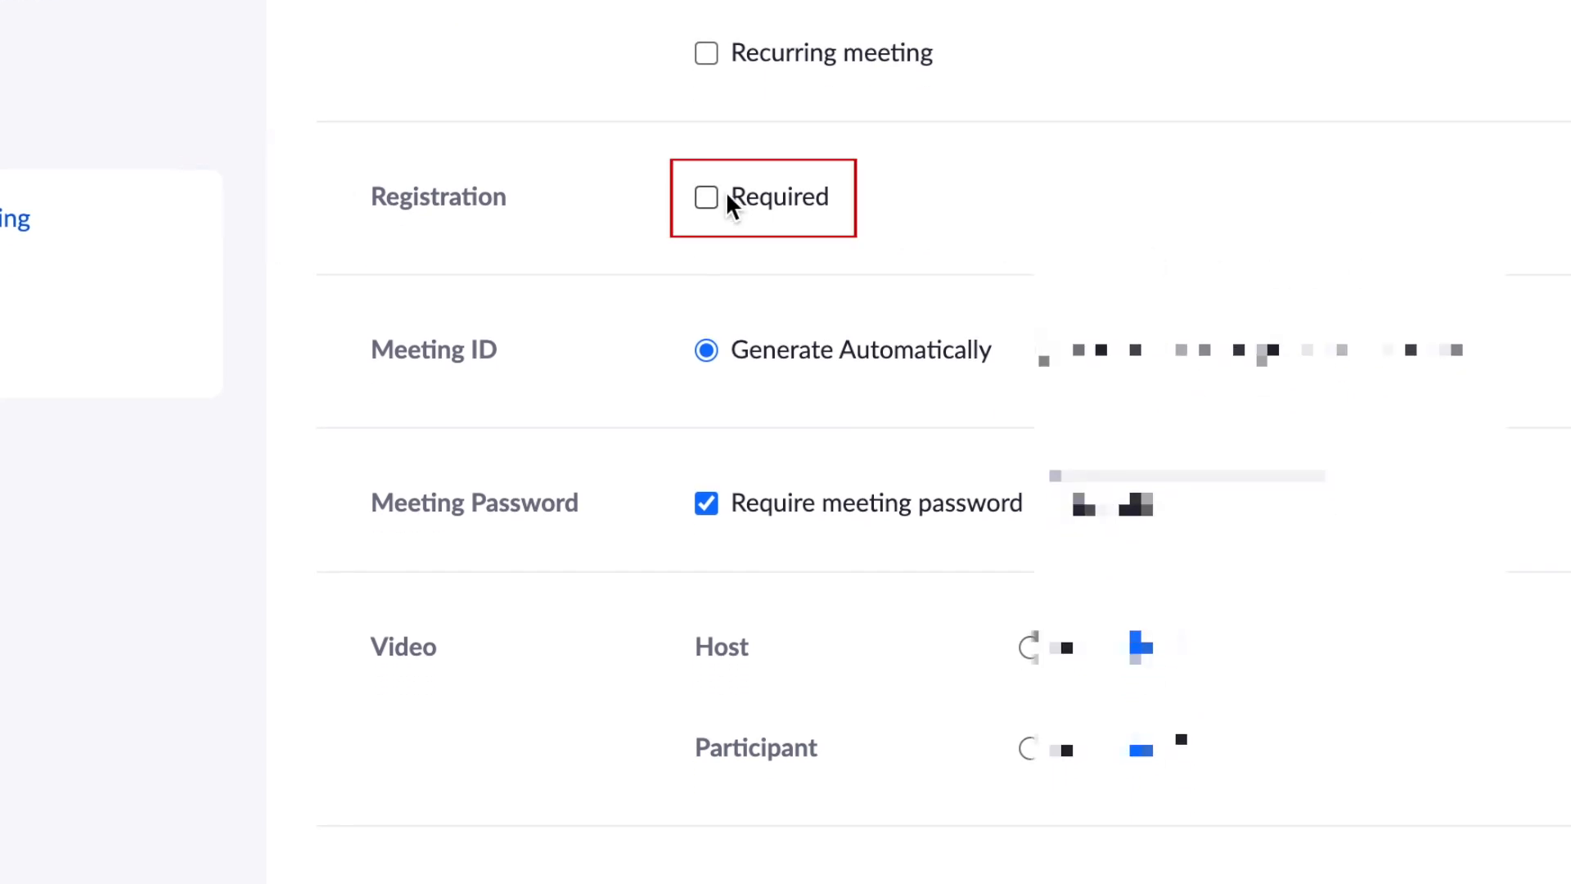
click(705, 197)
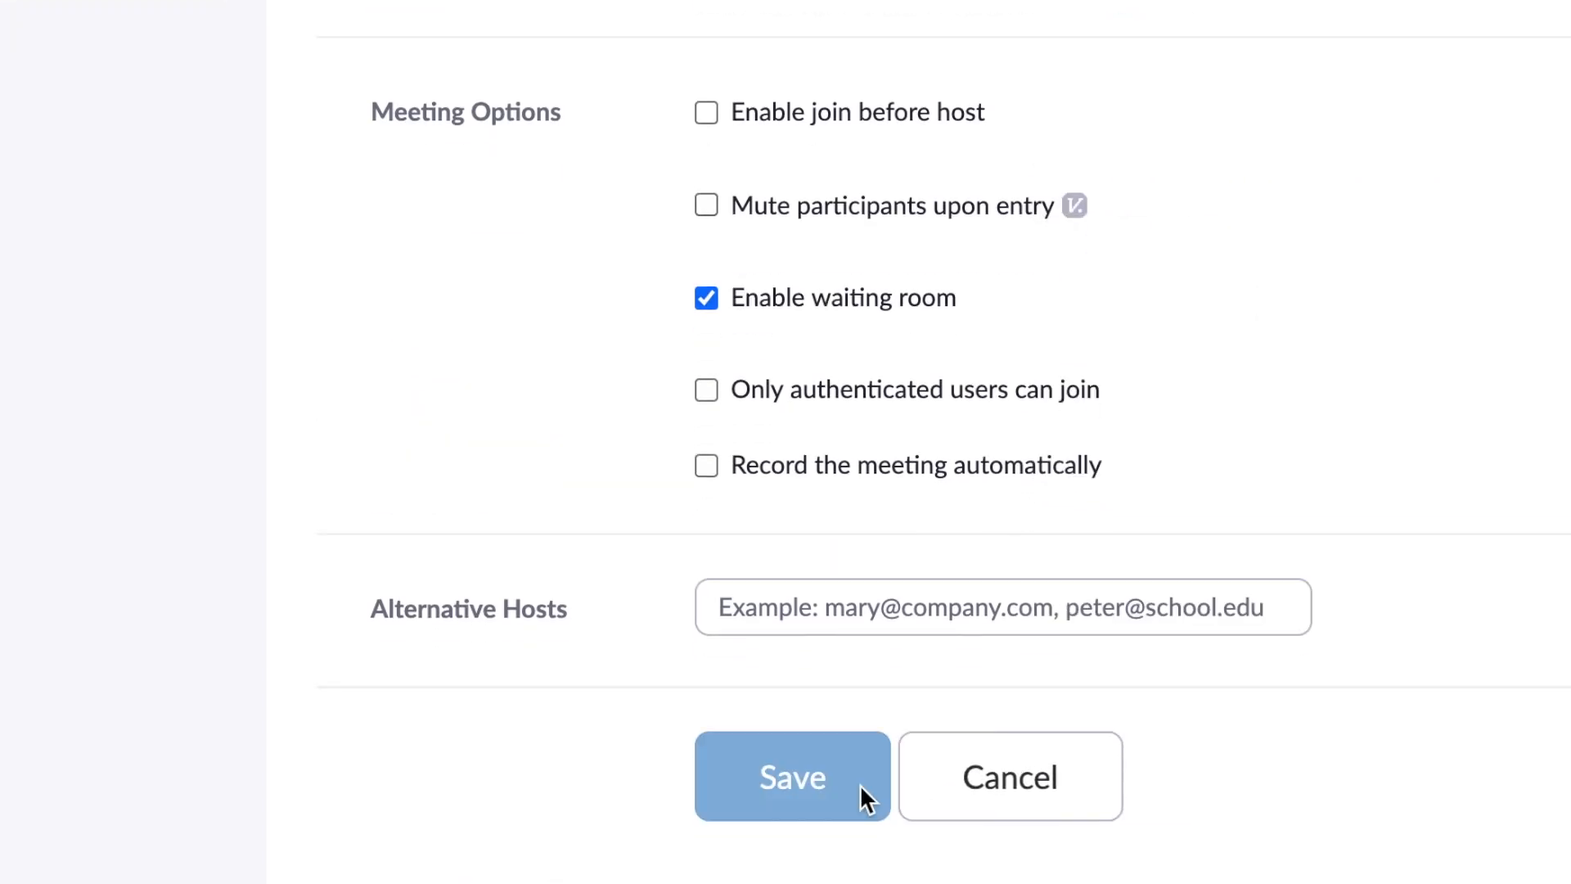
Save My Meeting and bring its registration link and options into view
click(791, 775)
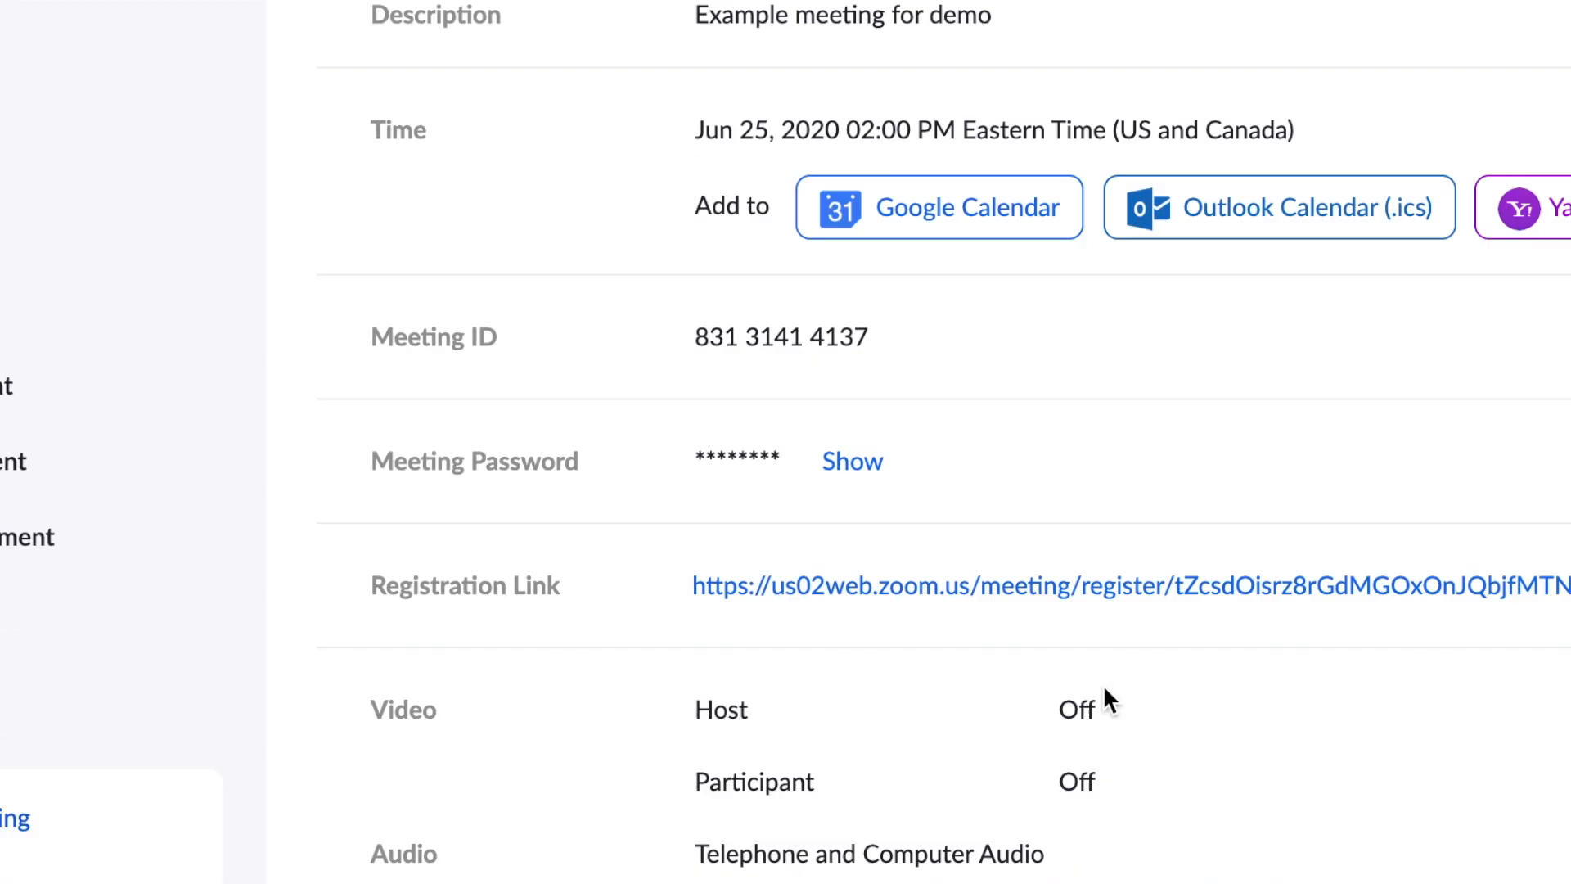
scroll(down, 3)
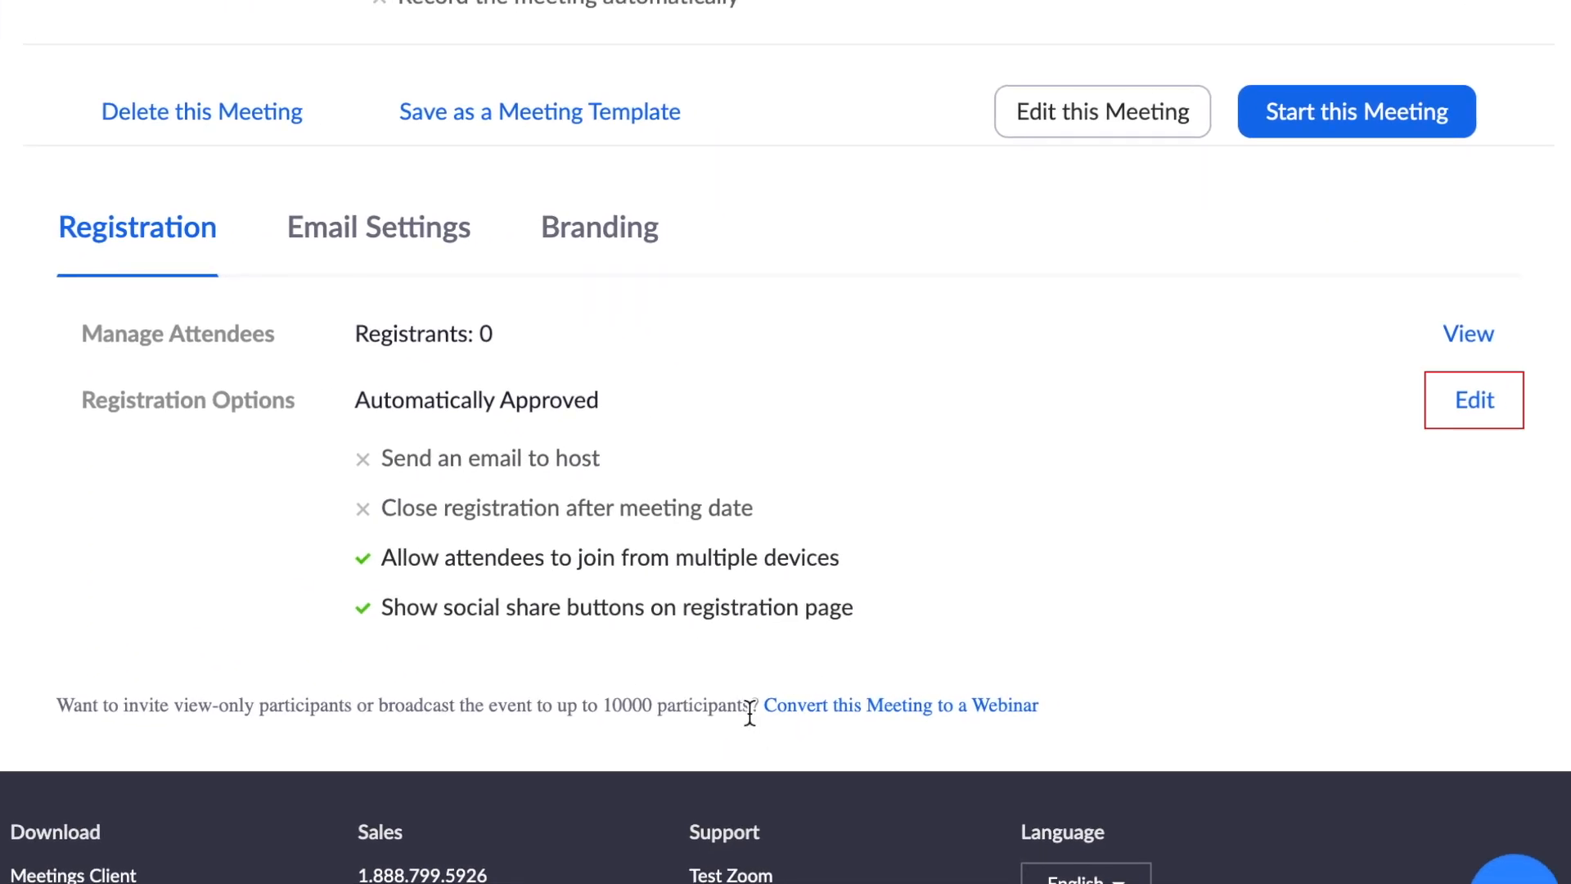
mouse_move(1115, 545)
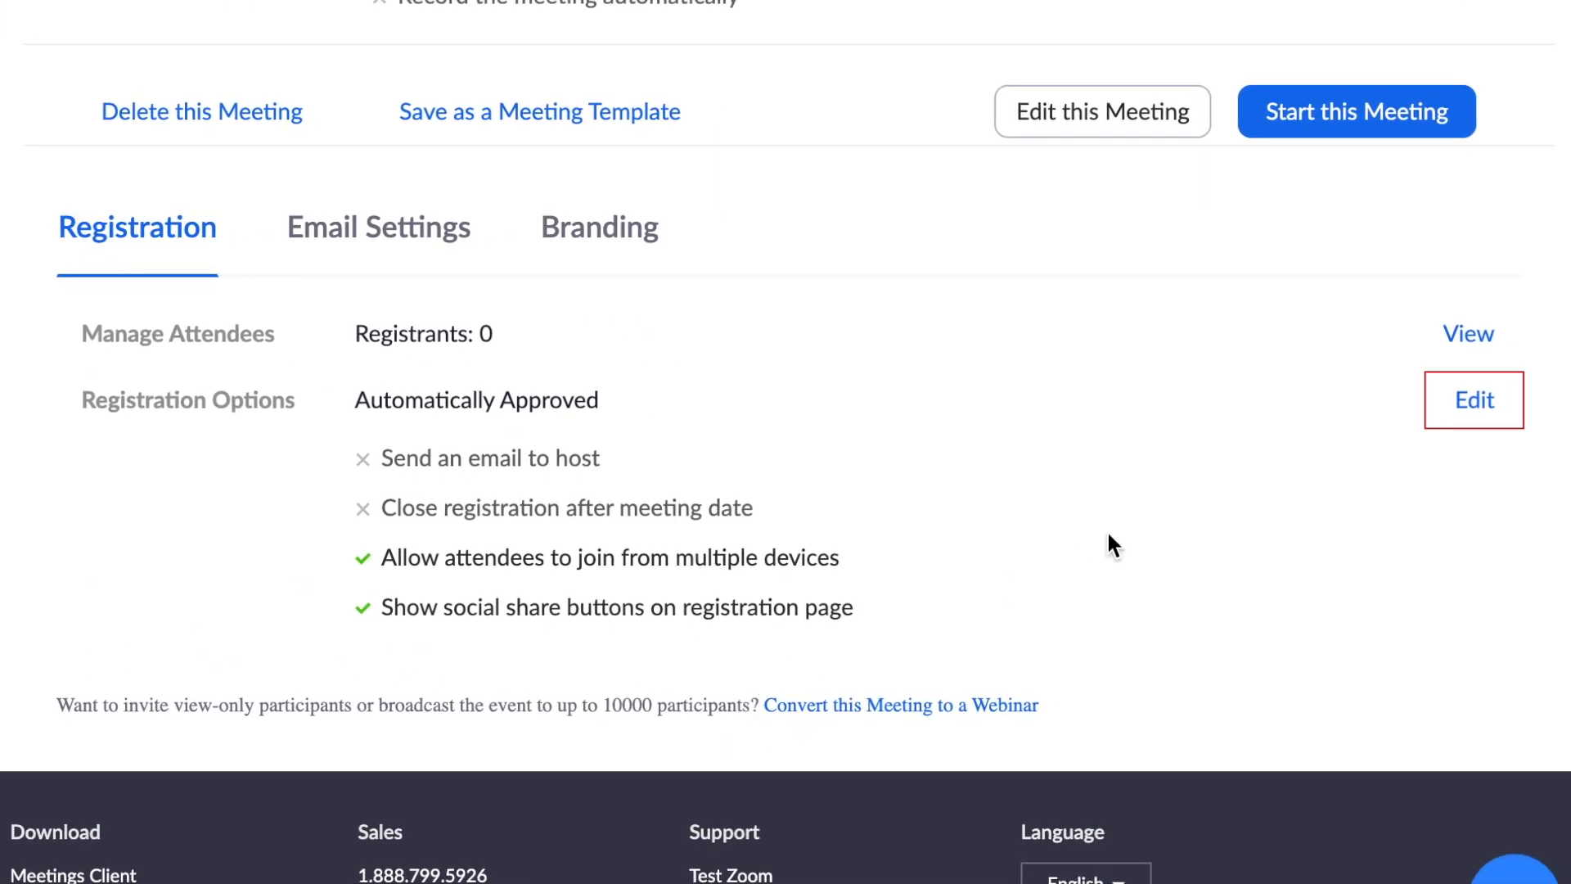
mouse_move(1473, 400)
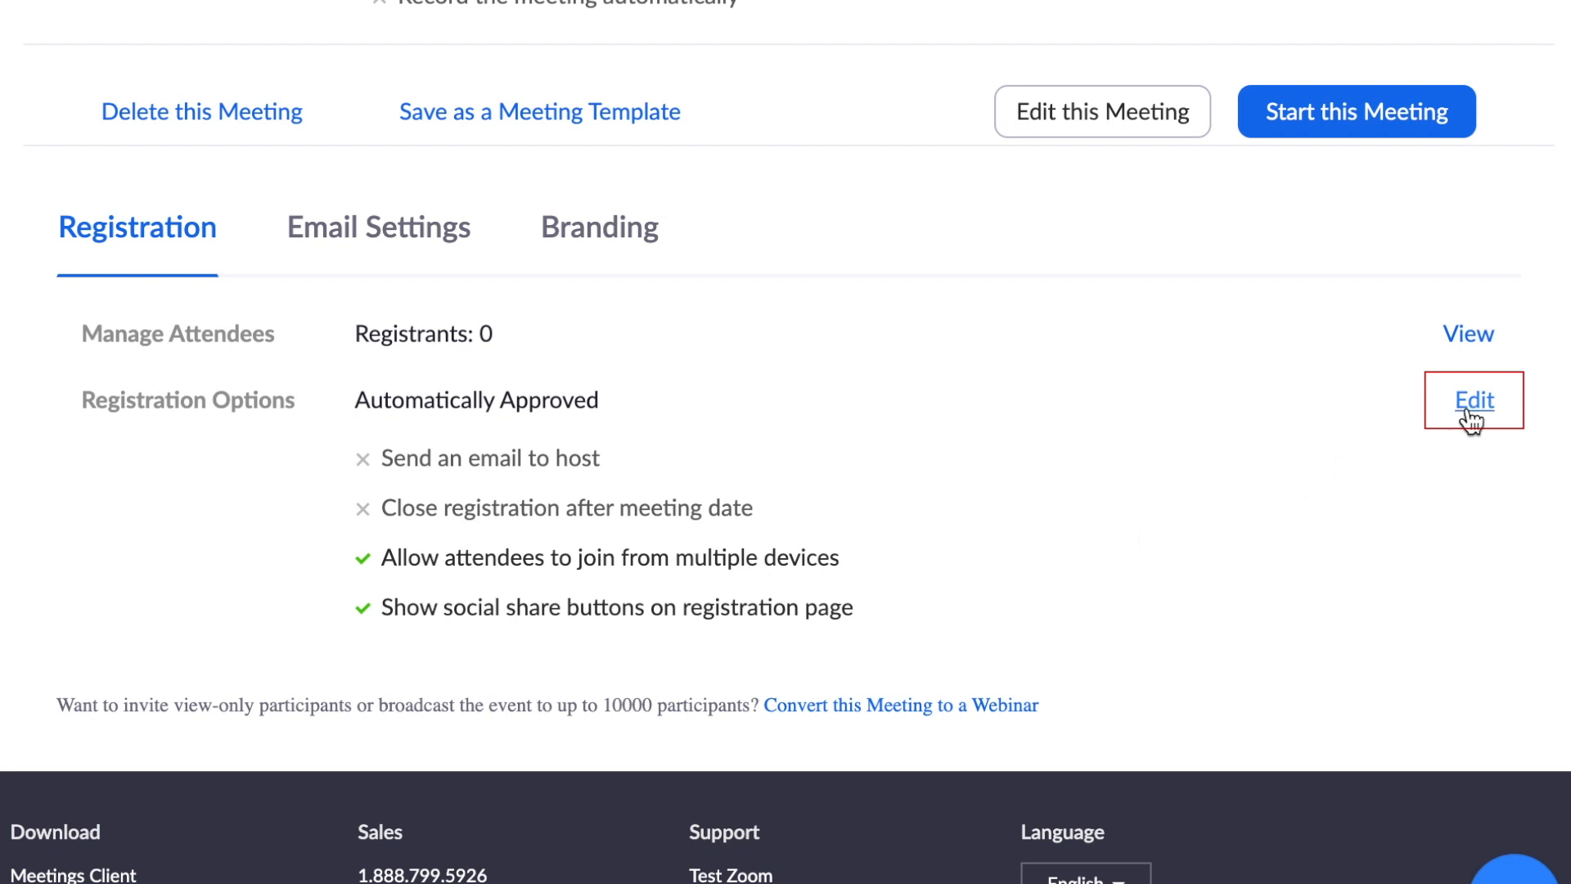
Keep automatic approval, email the host per registration, and close registration after the event
click(1474, 401)
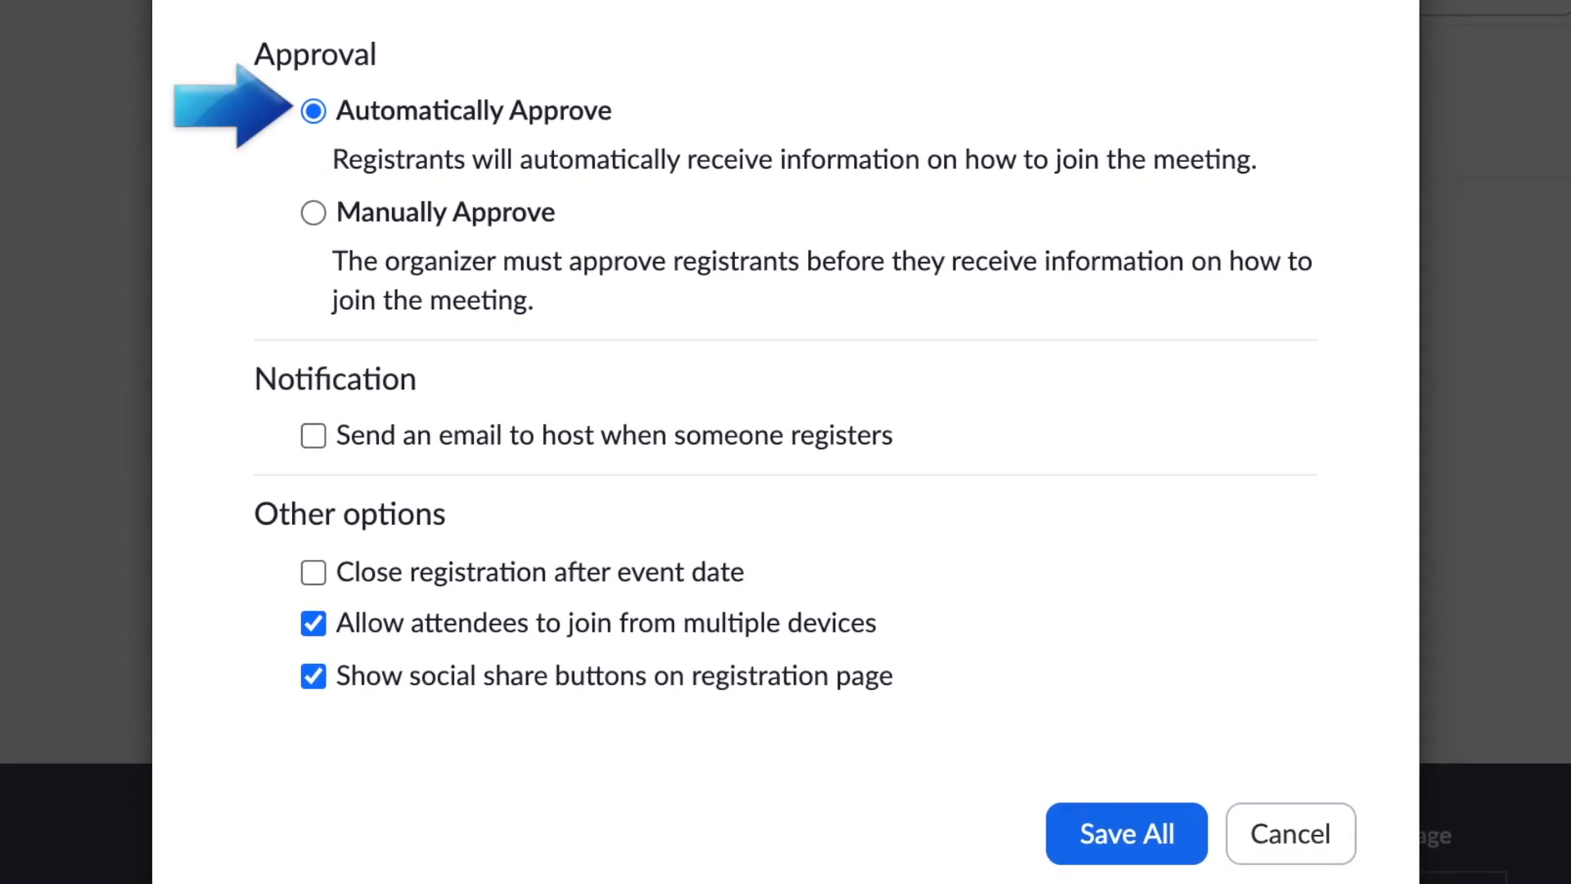
mouse_move(615, 158)
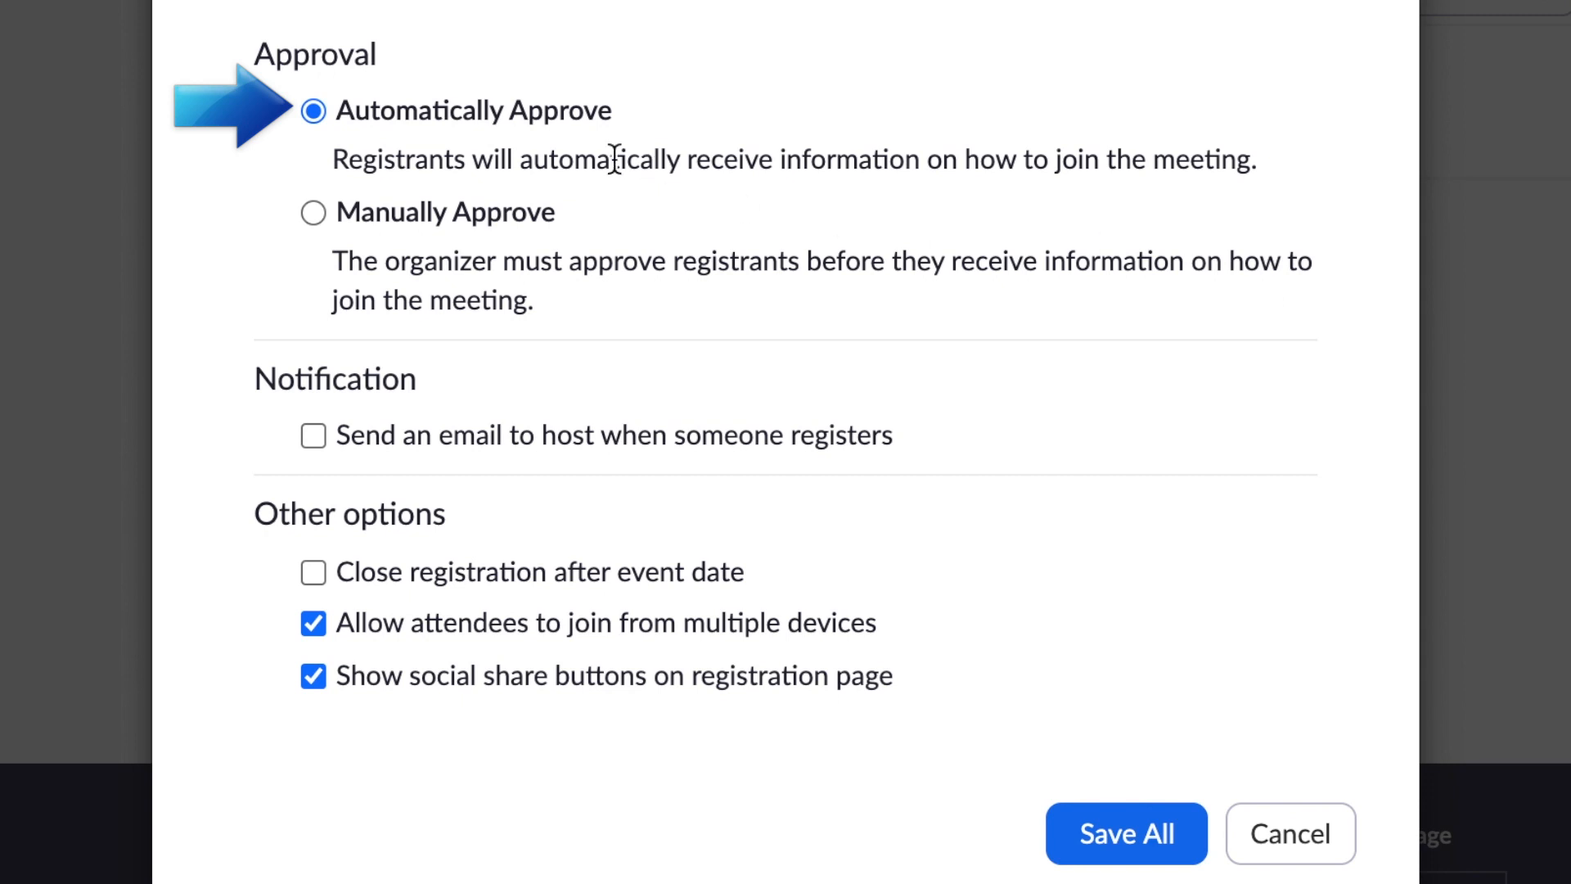
click(312, 211)
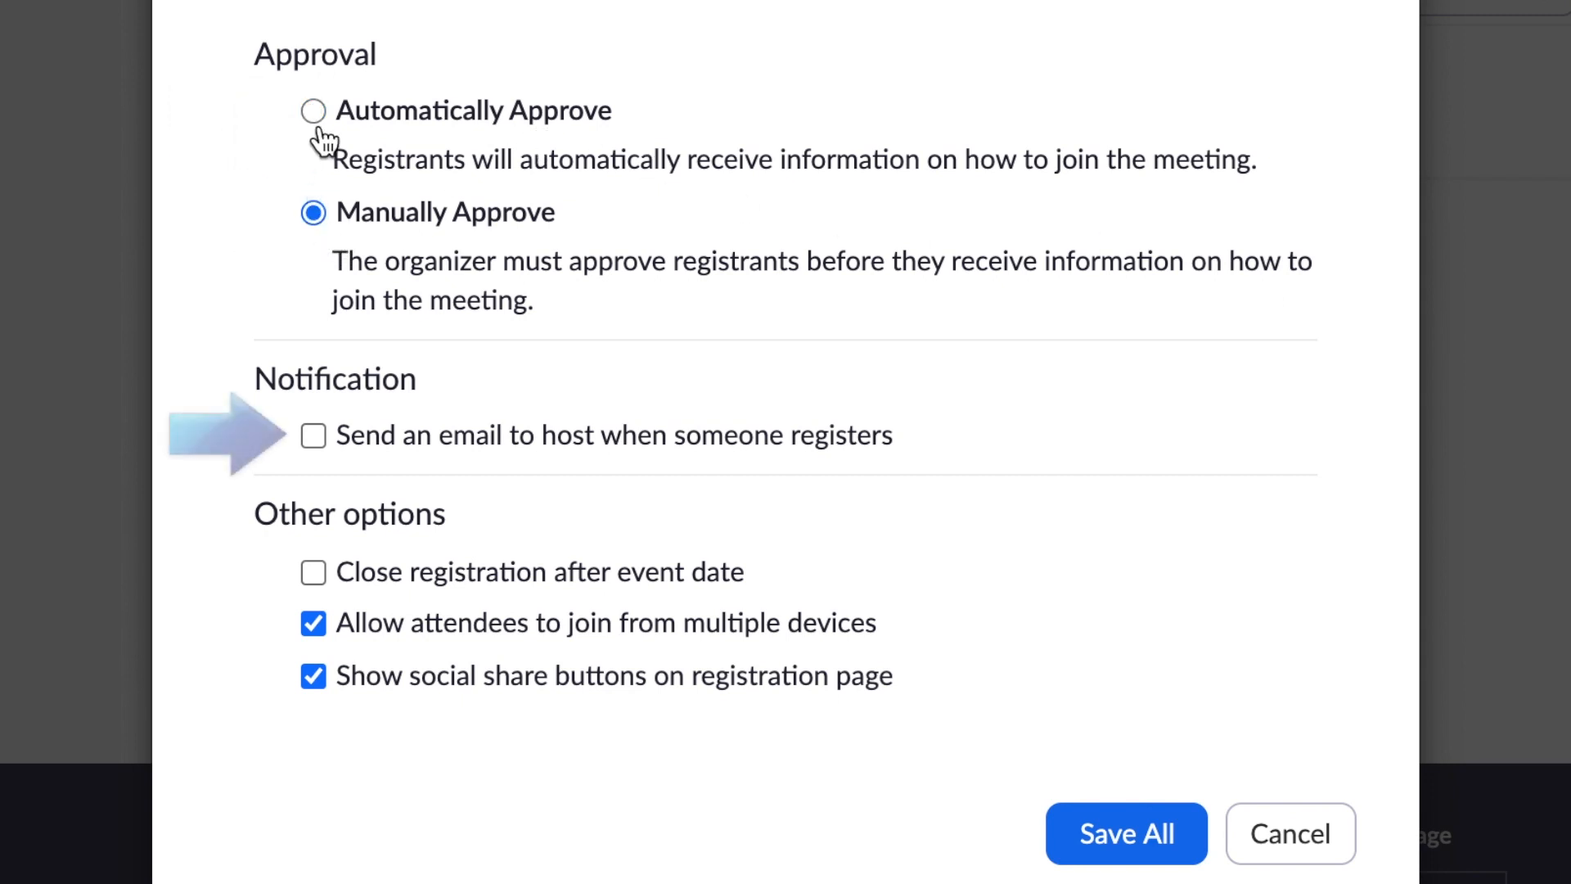
click(313, 111)
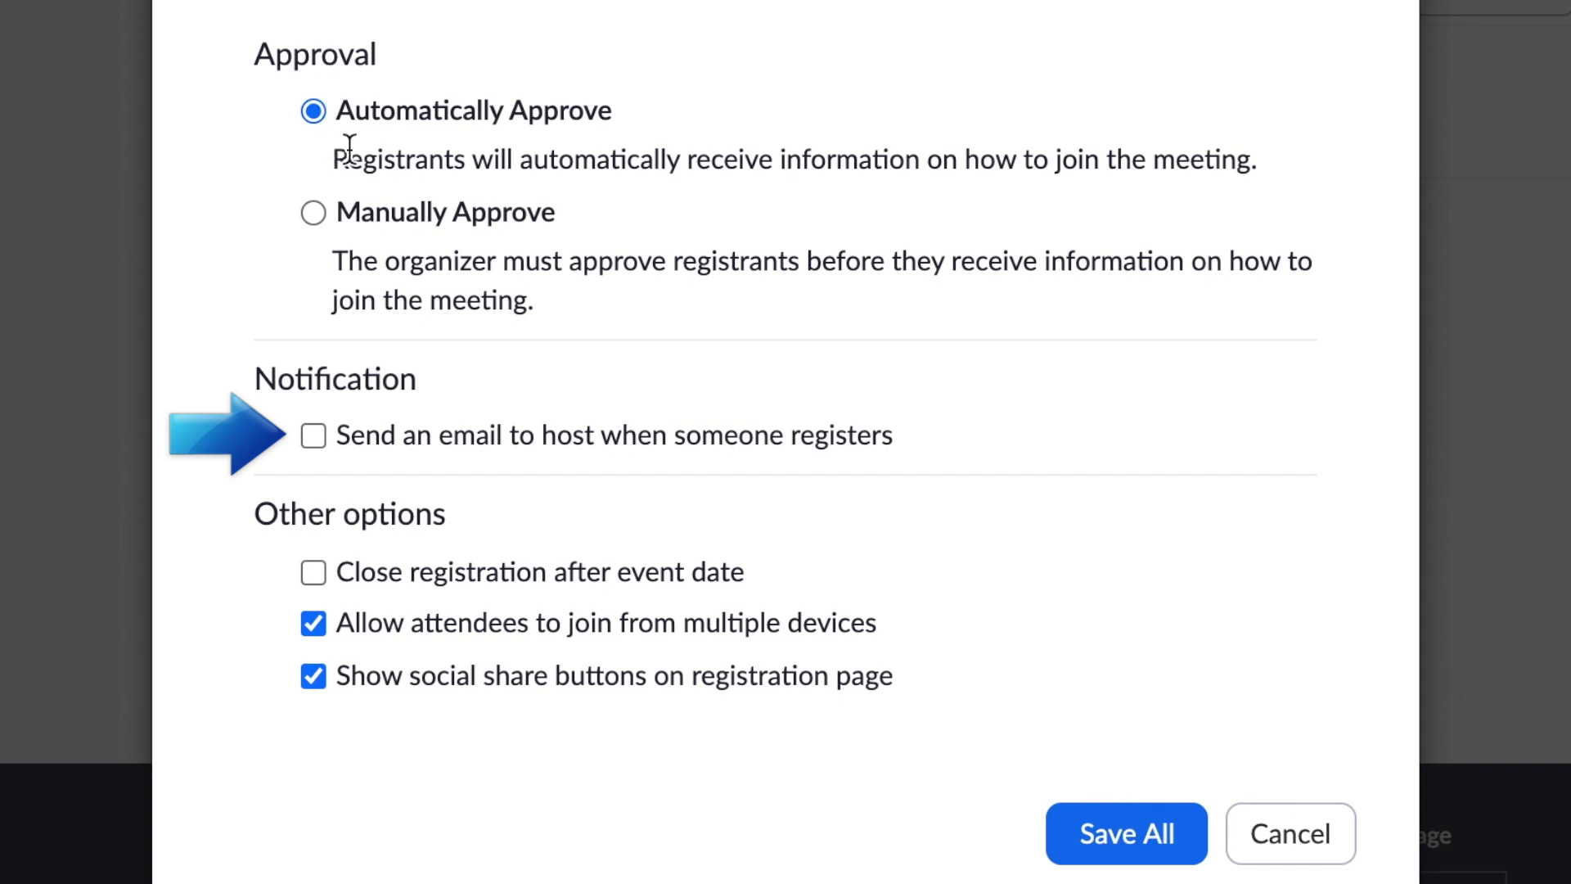
click(312, 435)
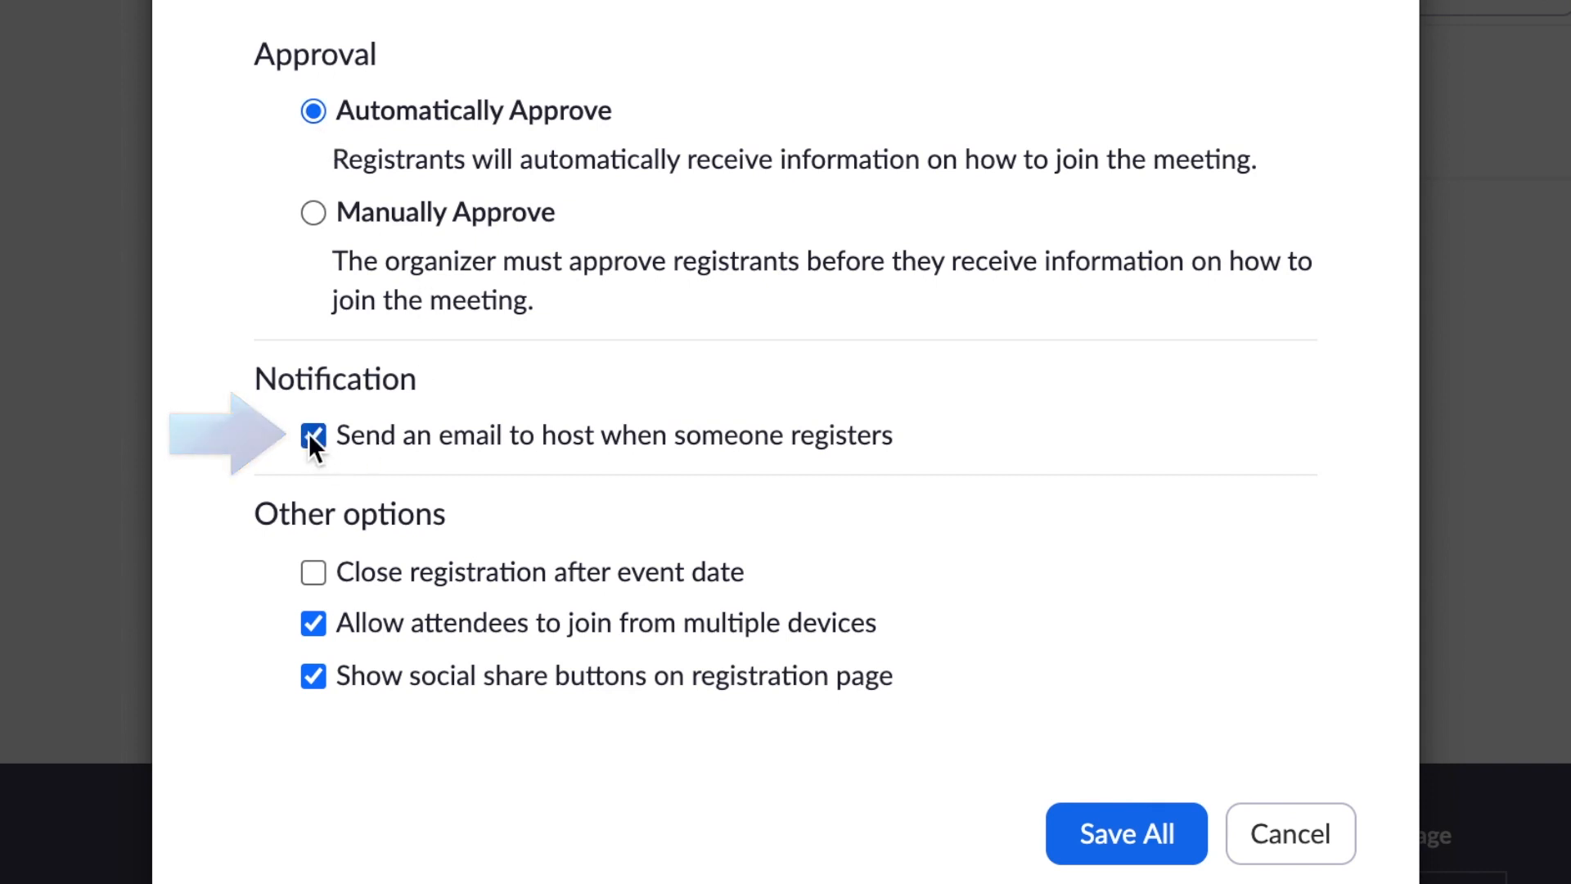
mouse_move(313, 572)
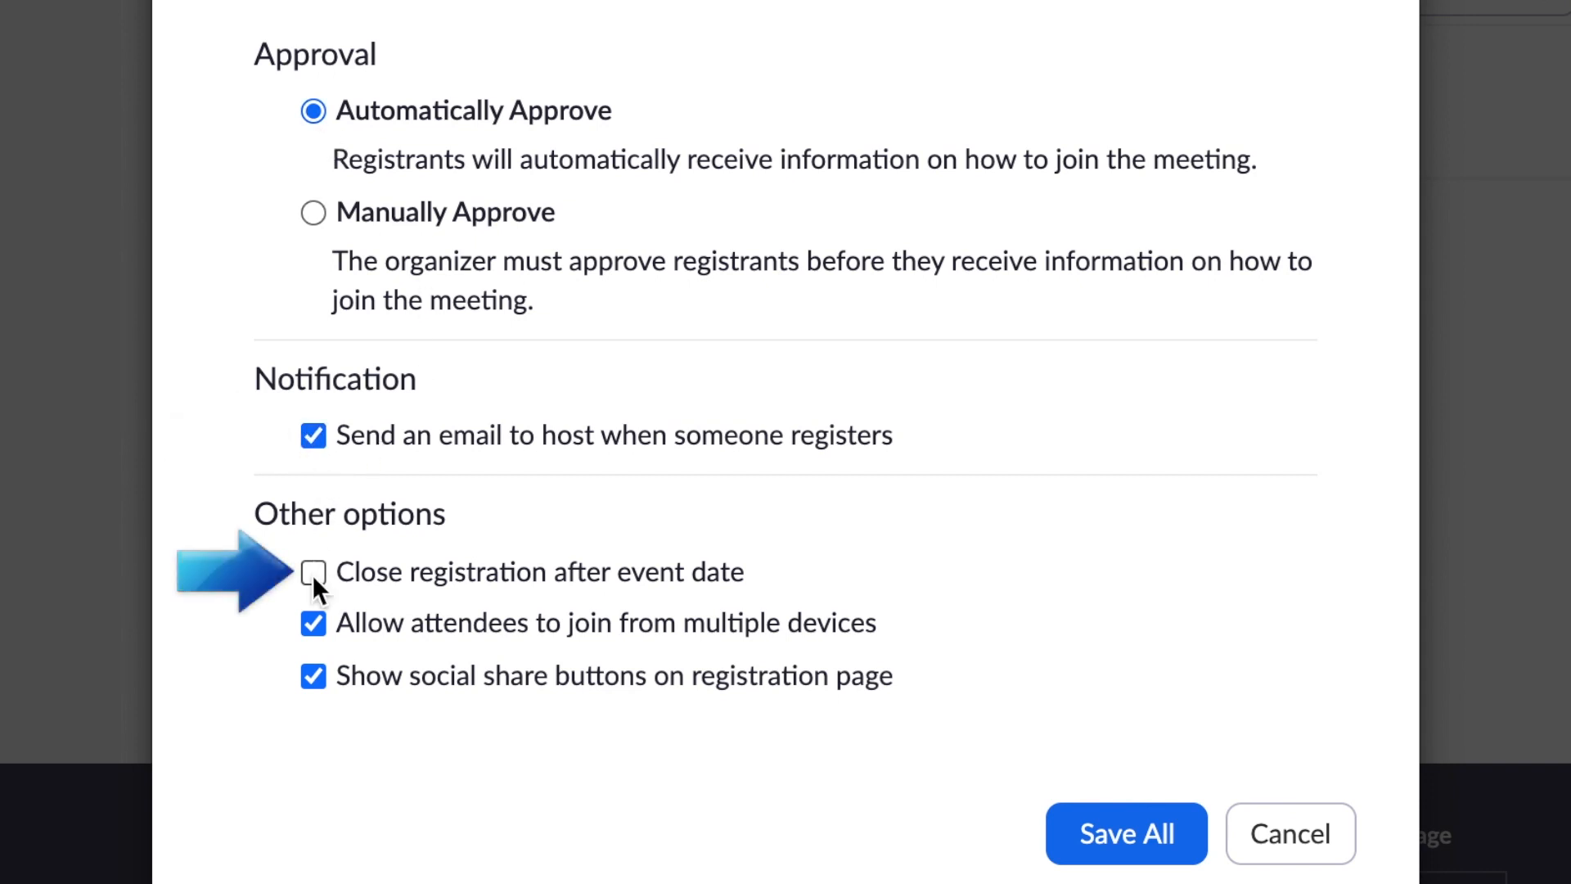
click(312, 571)
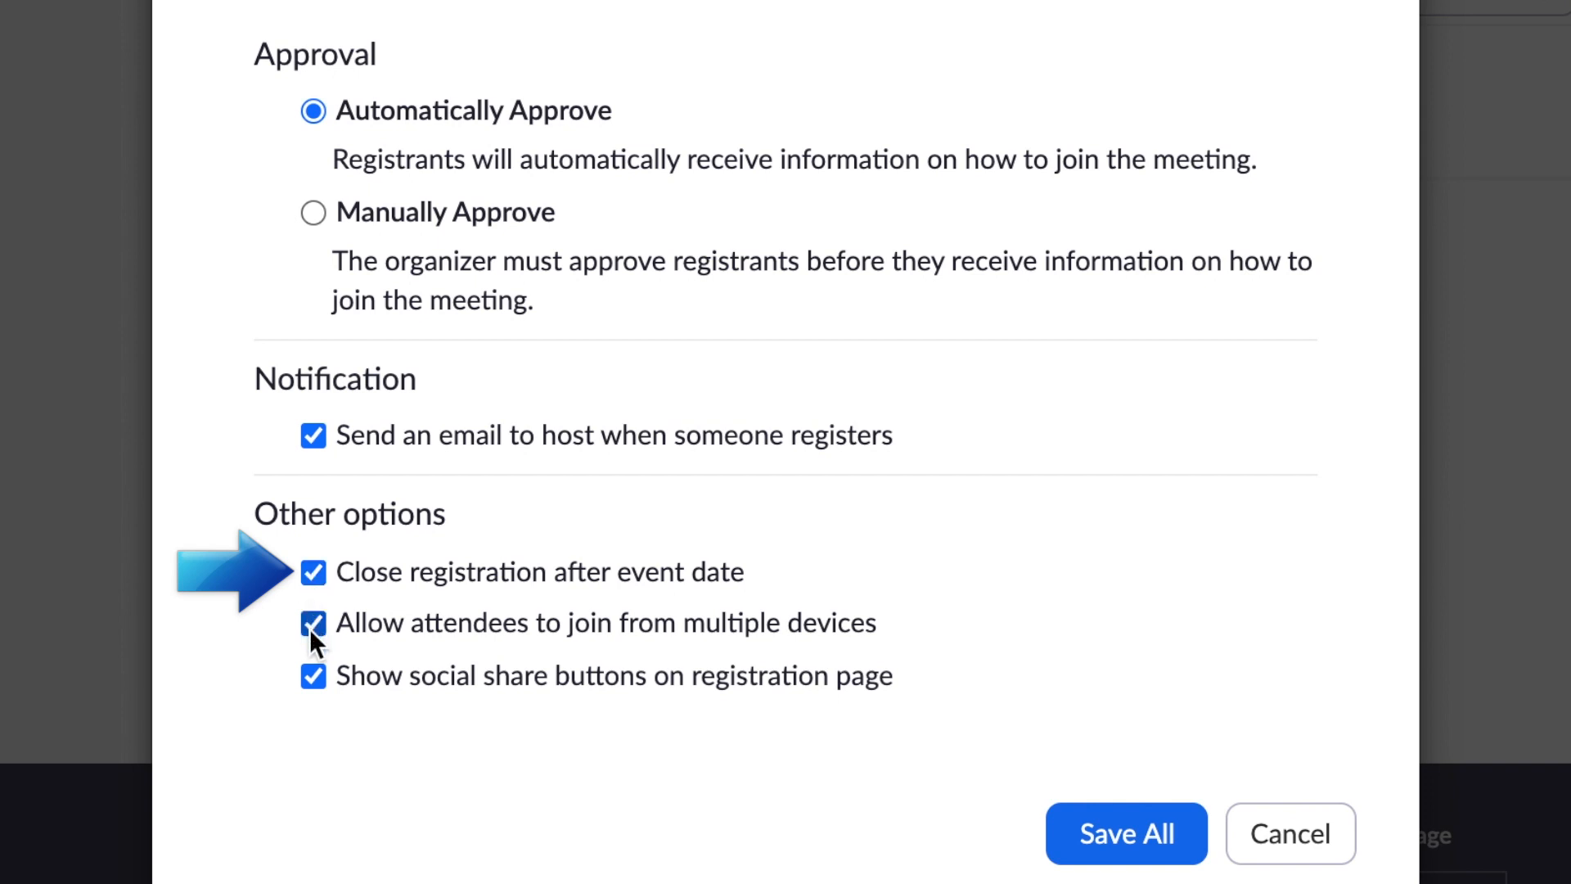
mouse_move(314, 689)
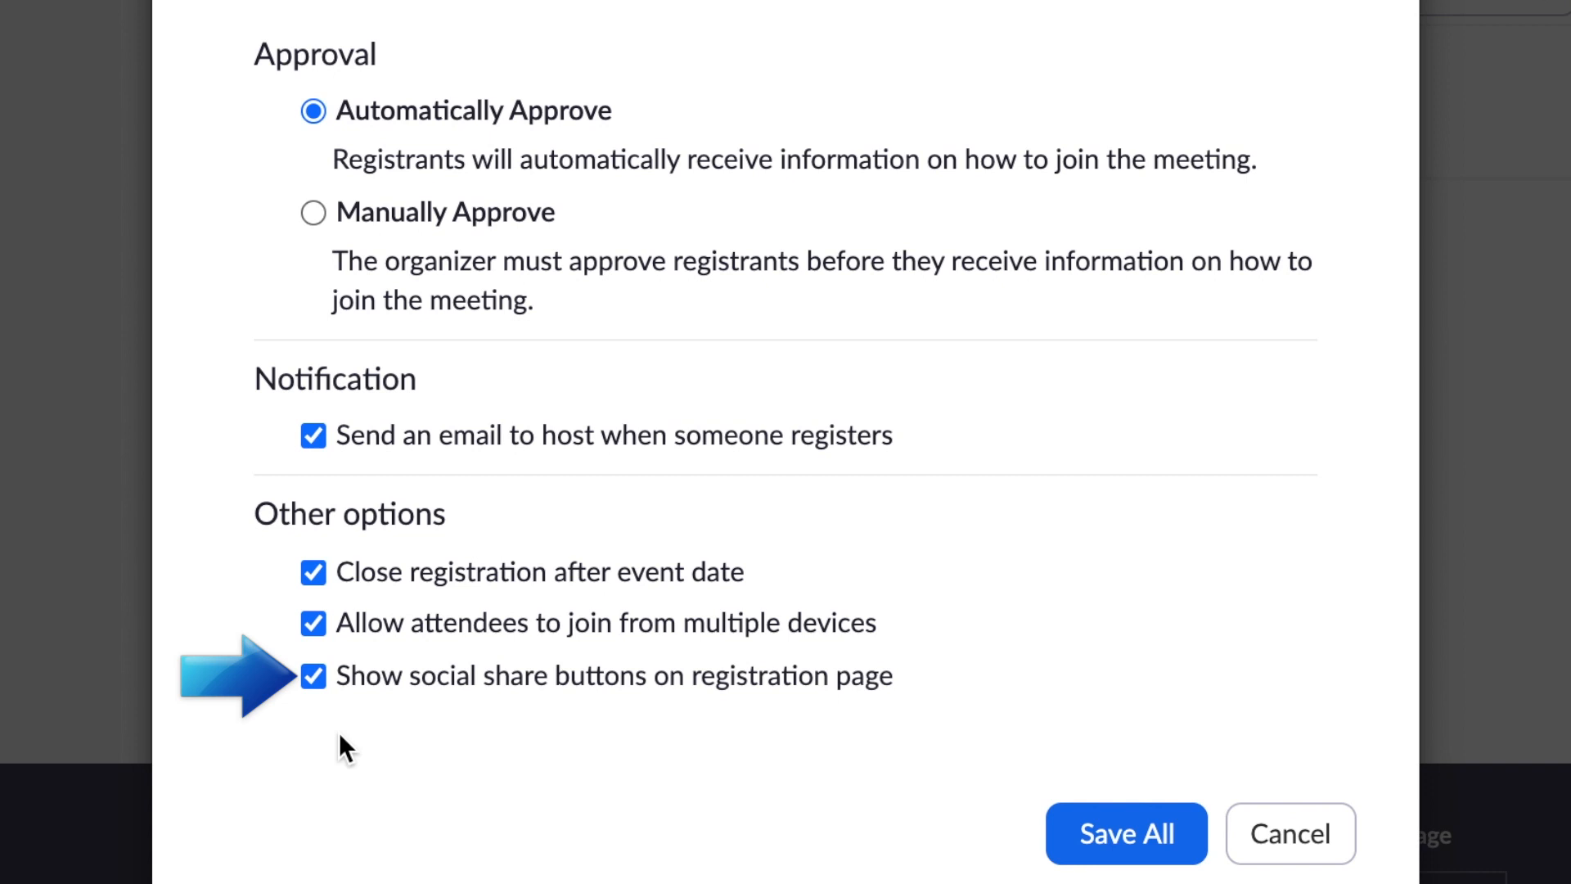
scroll(up, 3)
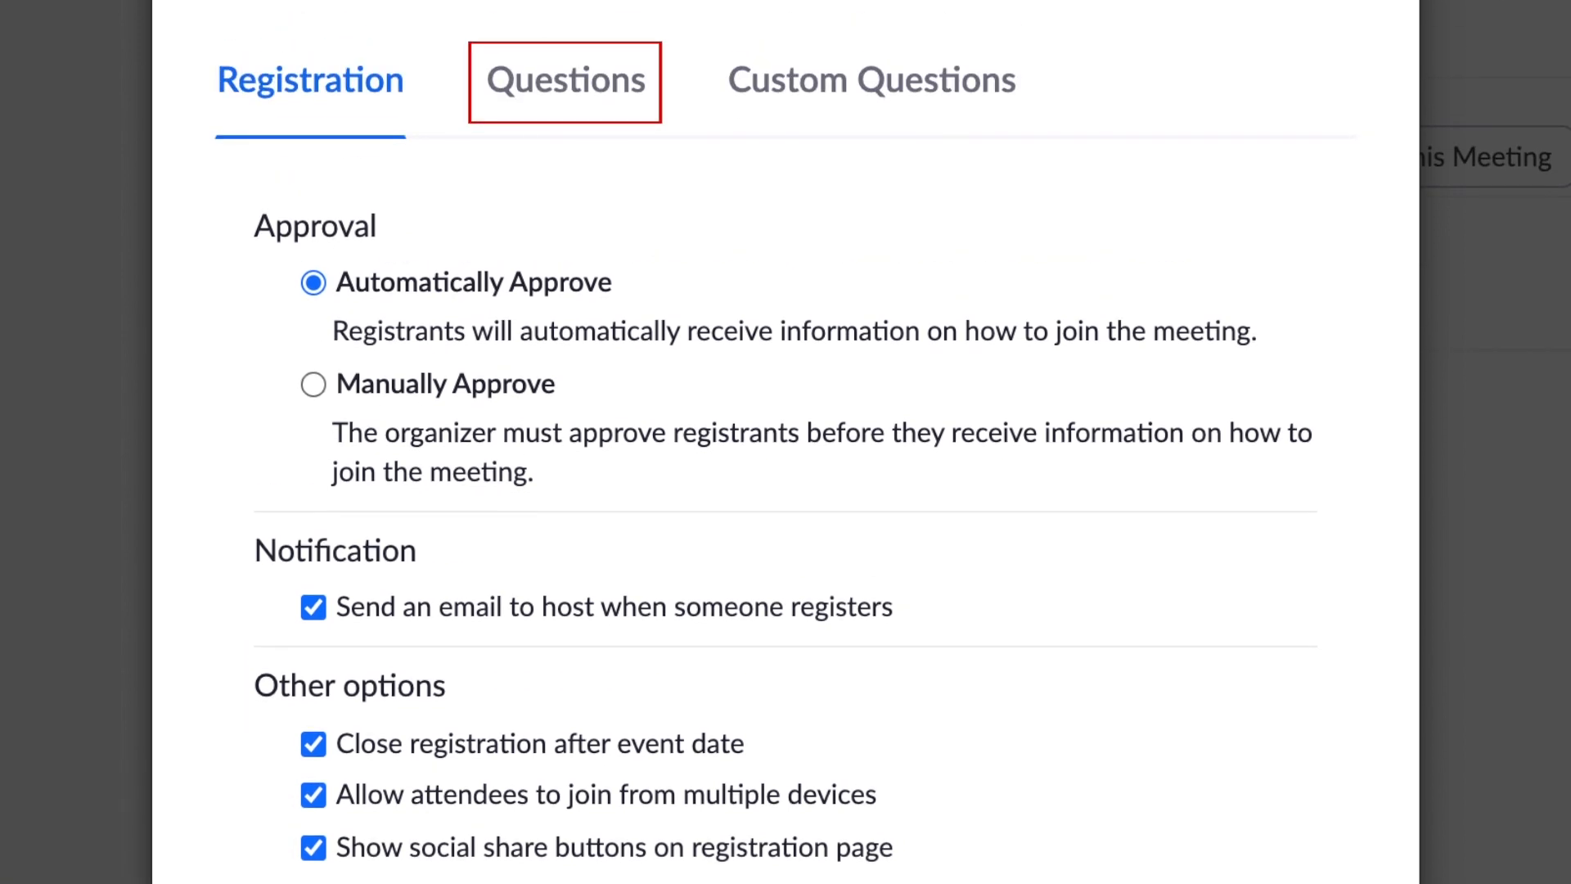
Require Address, City, Country/Region, Zip, State/Province, Organization, and Questions & Comments
click(564, 80)
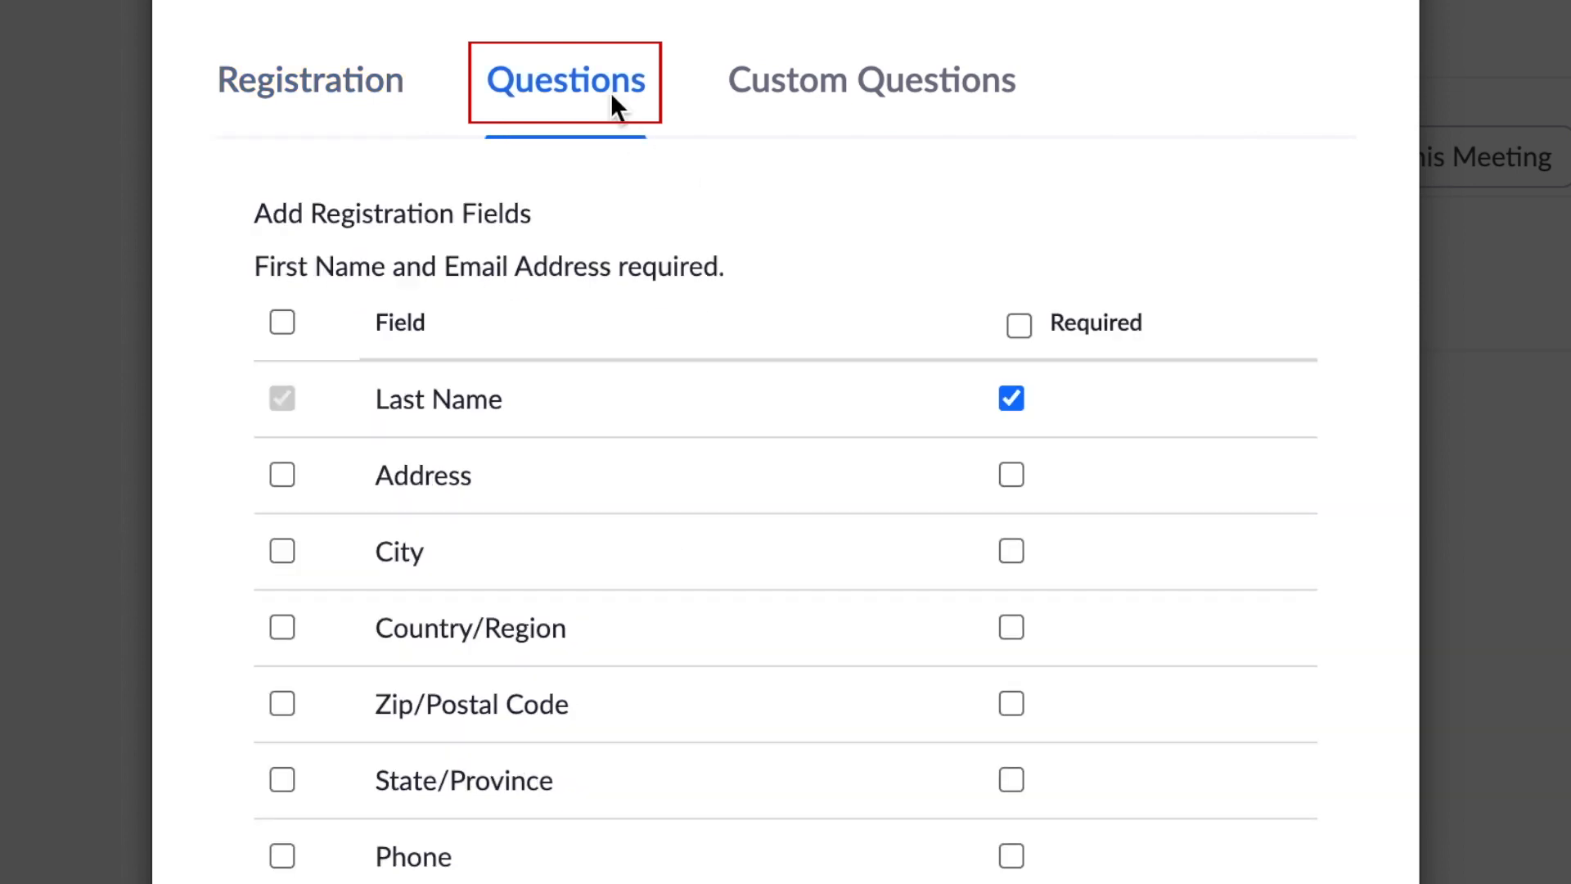
scroll(down, 3)
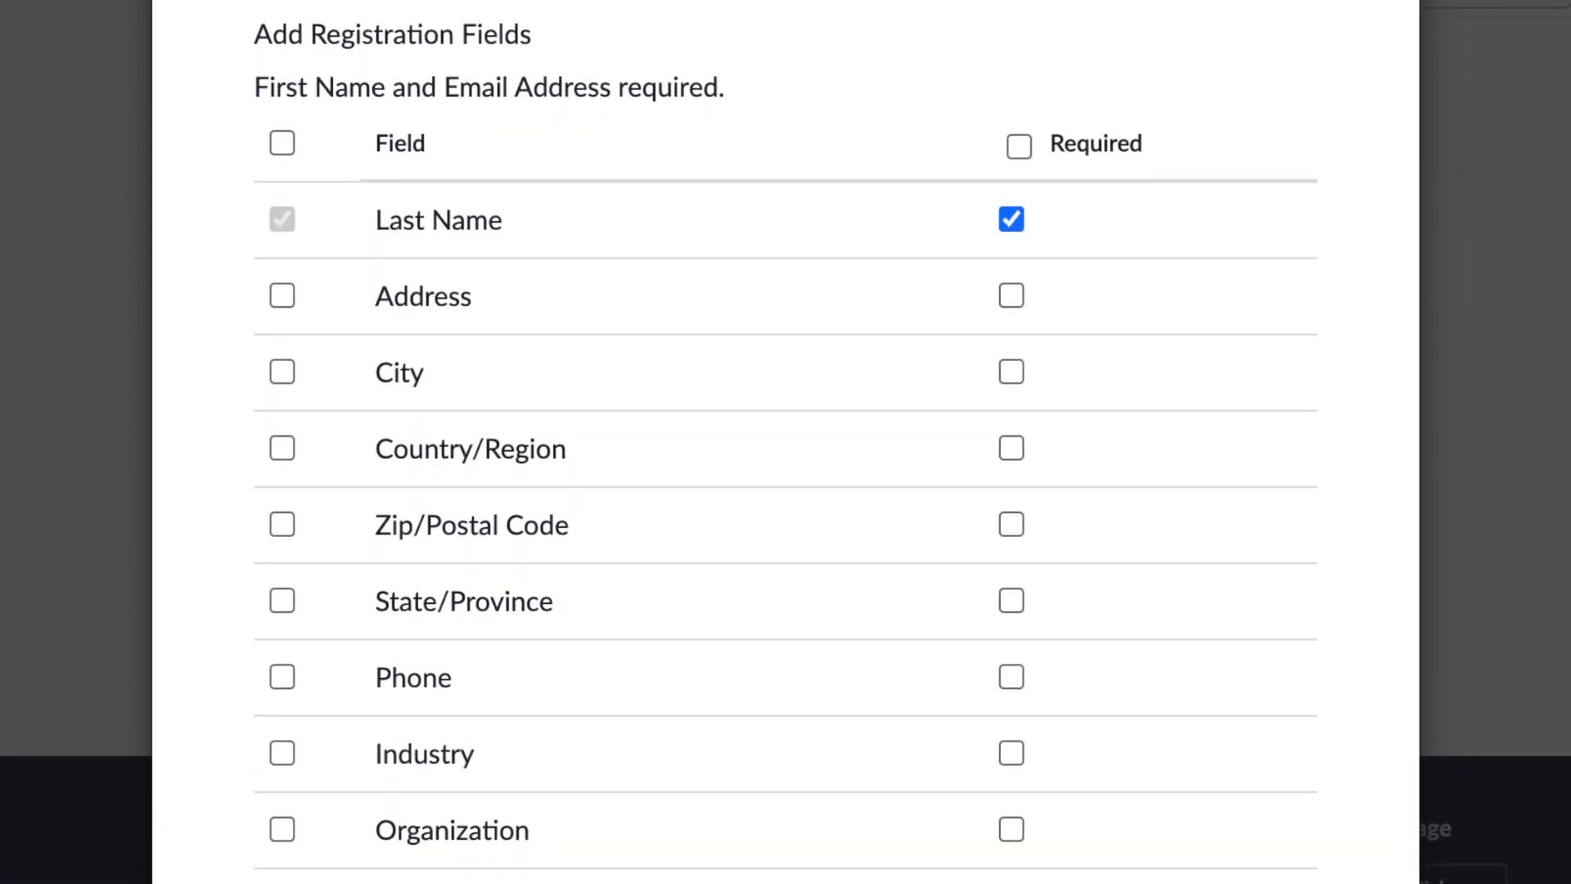
mouse_move(838, 110)
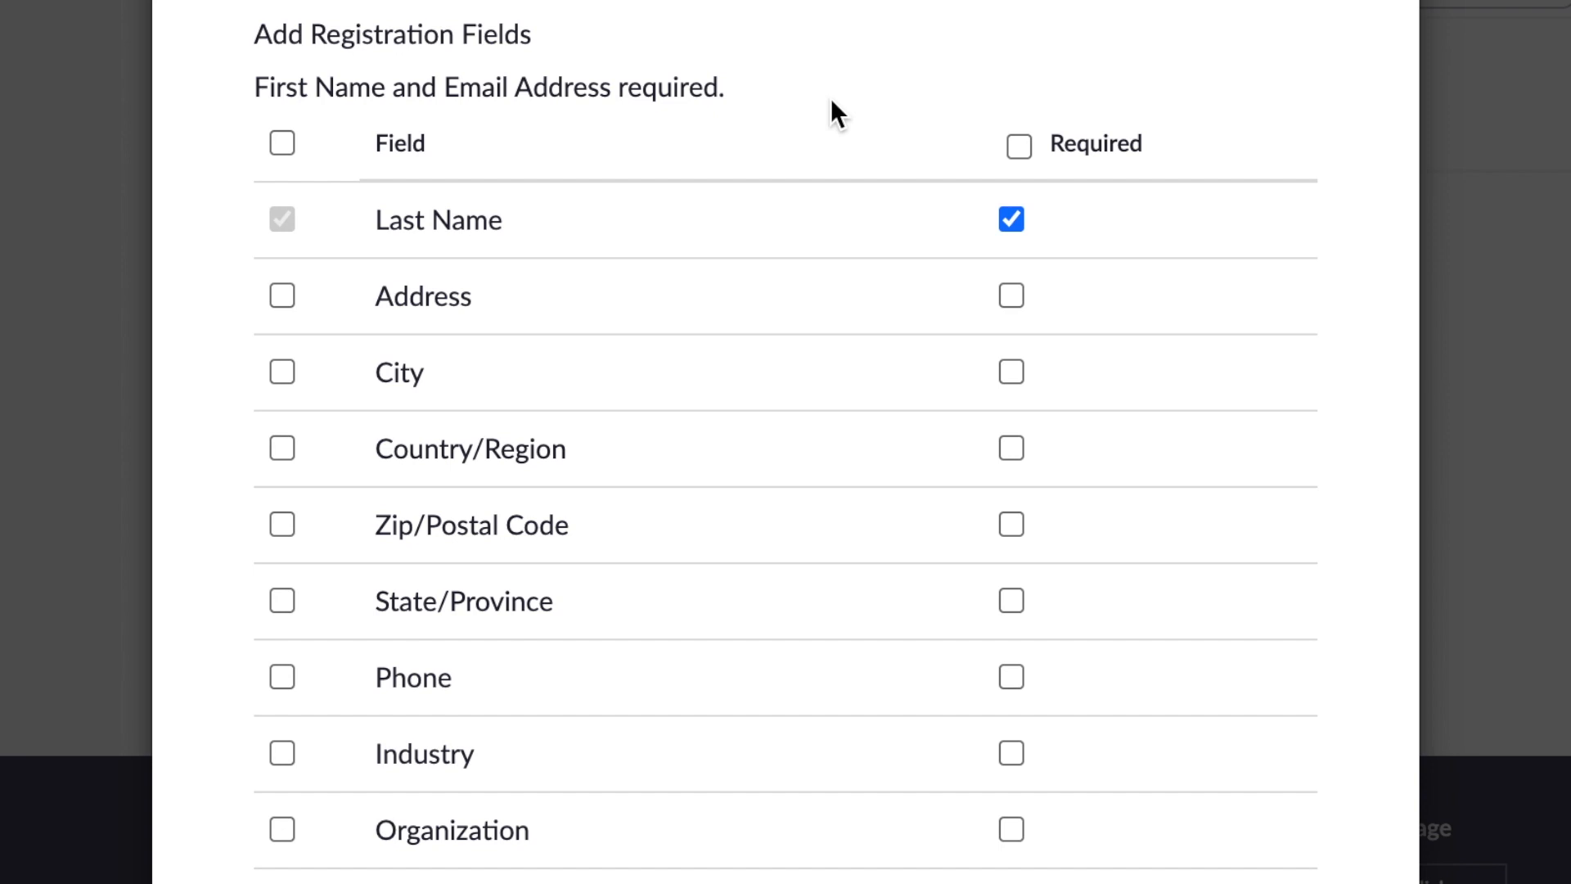
click(1010, 447)
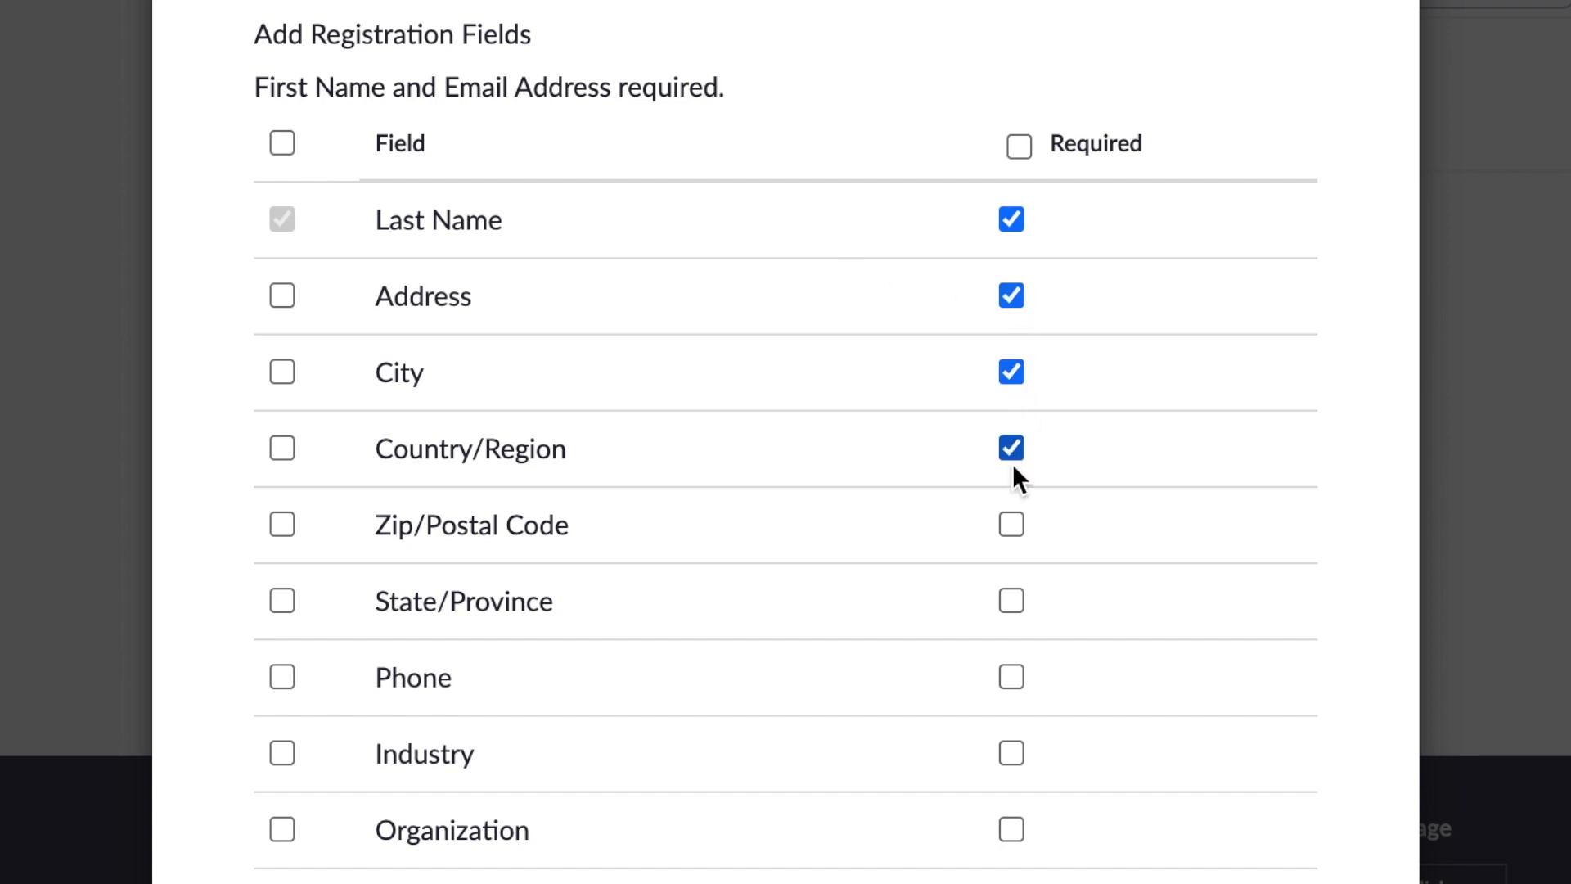
scroll(down, 3)
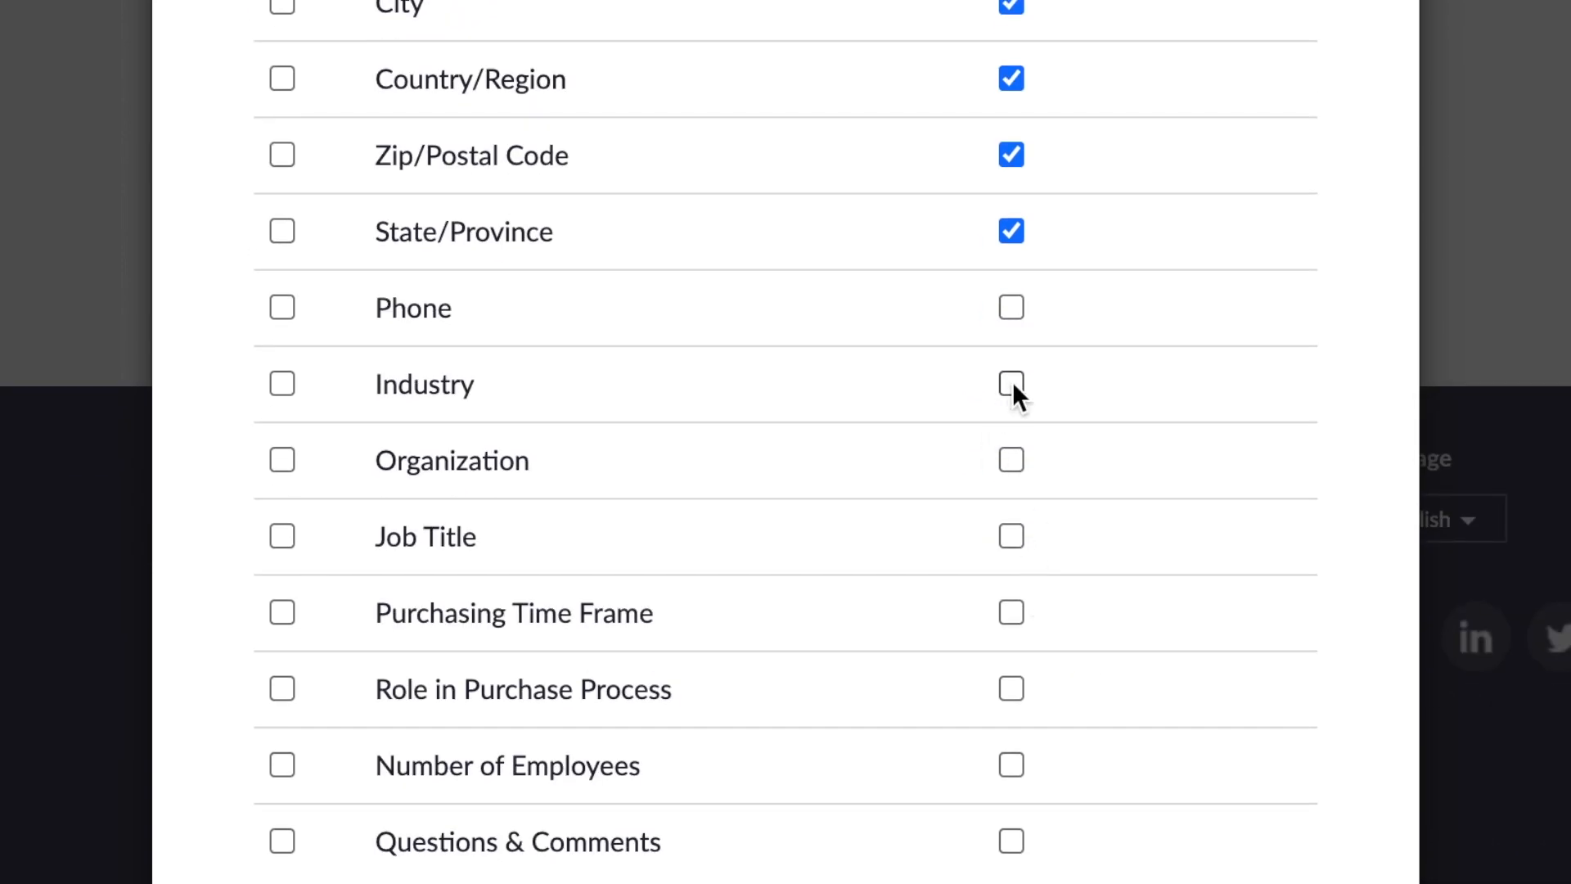
click(1009, 459)
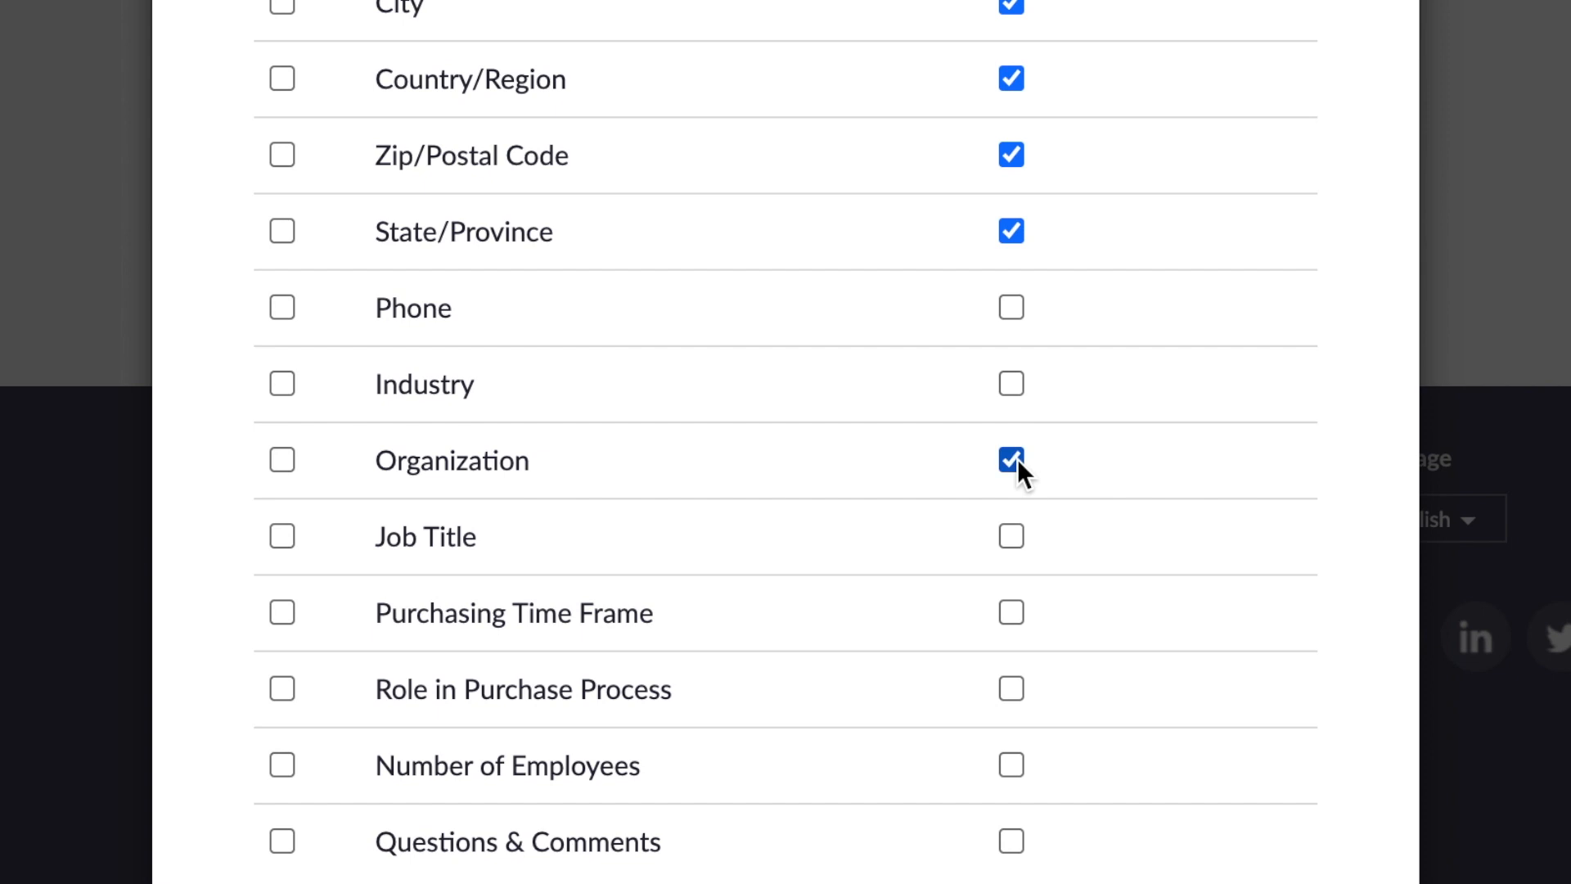
click(1010, 842)
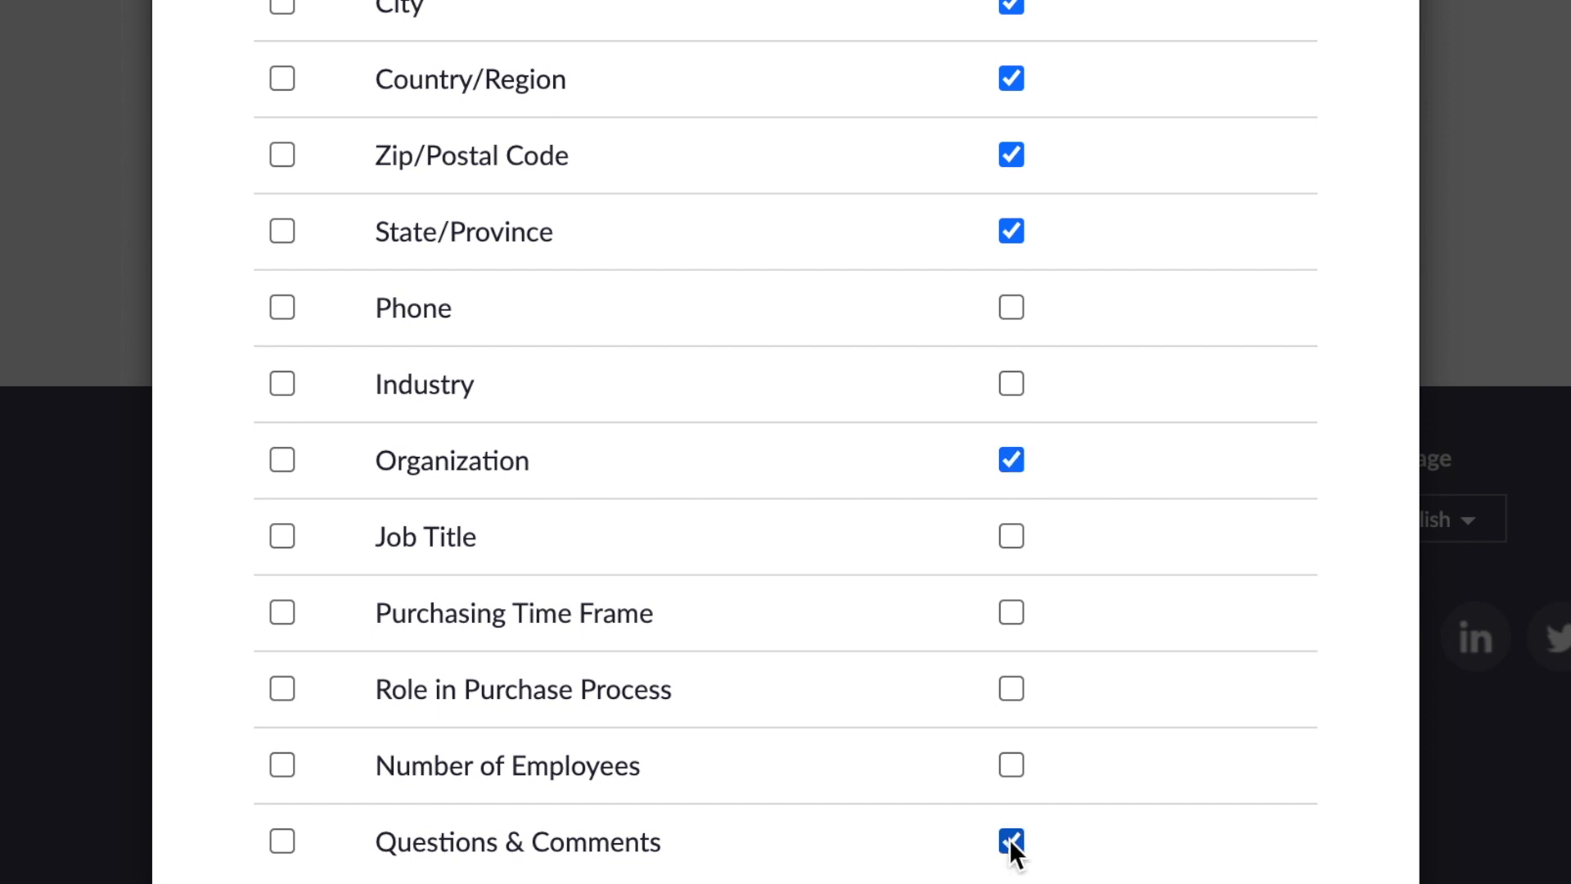
scroll(up, 3)
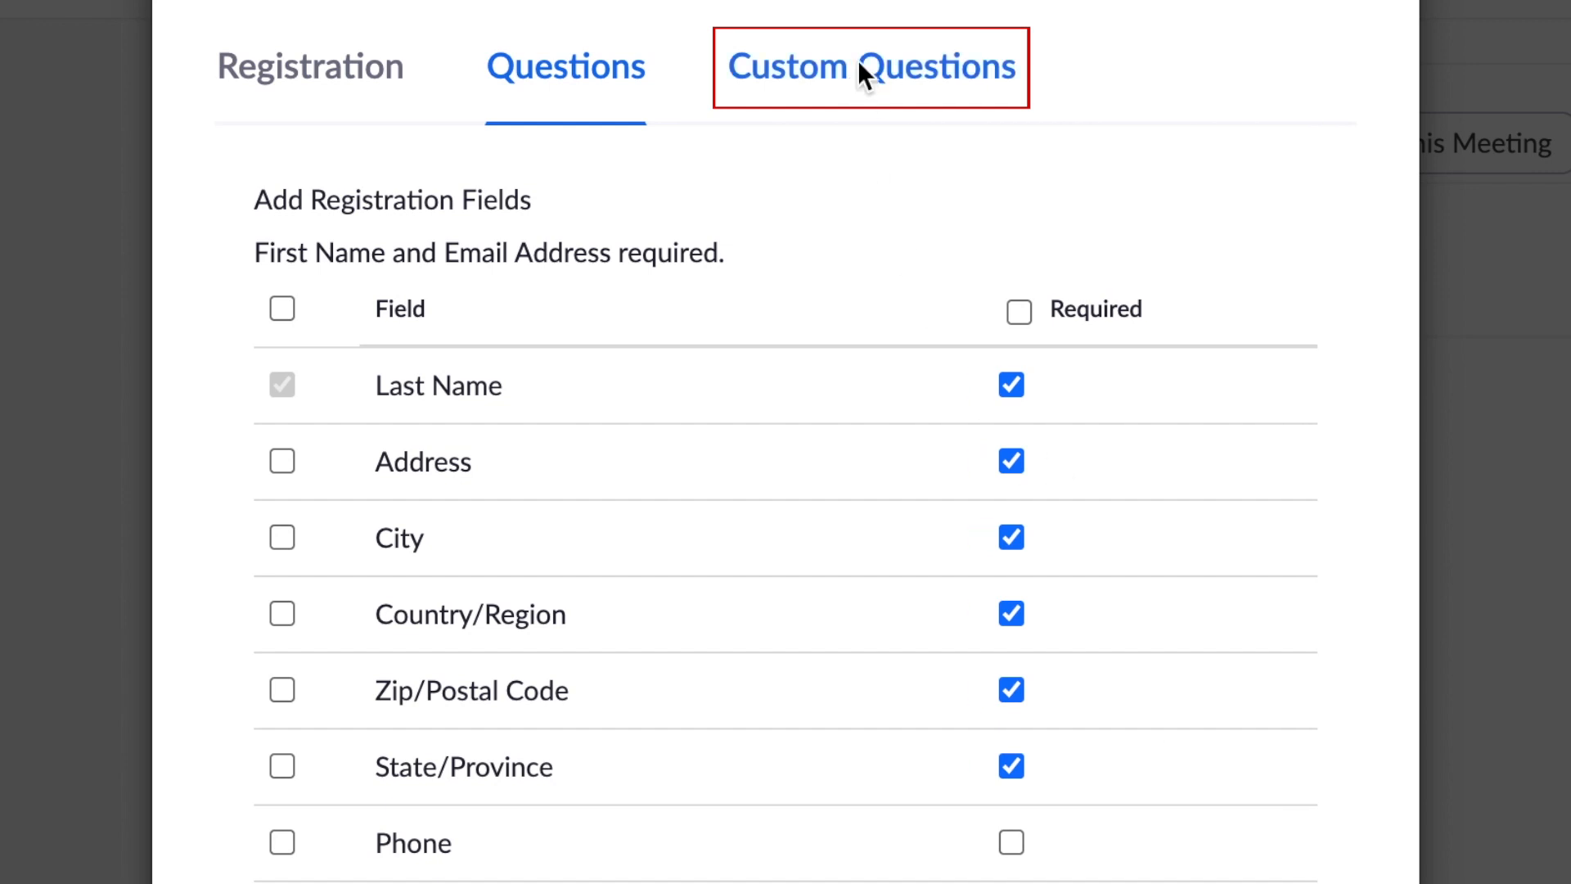
Add single-answer question 'Who is your favourite character on The Office?' and save all questions
click(870, 66)
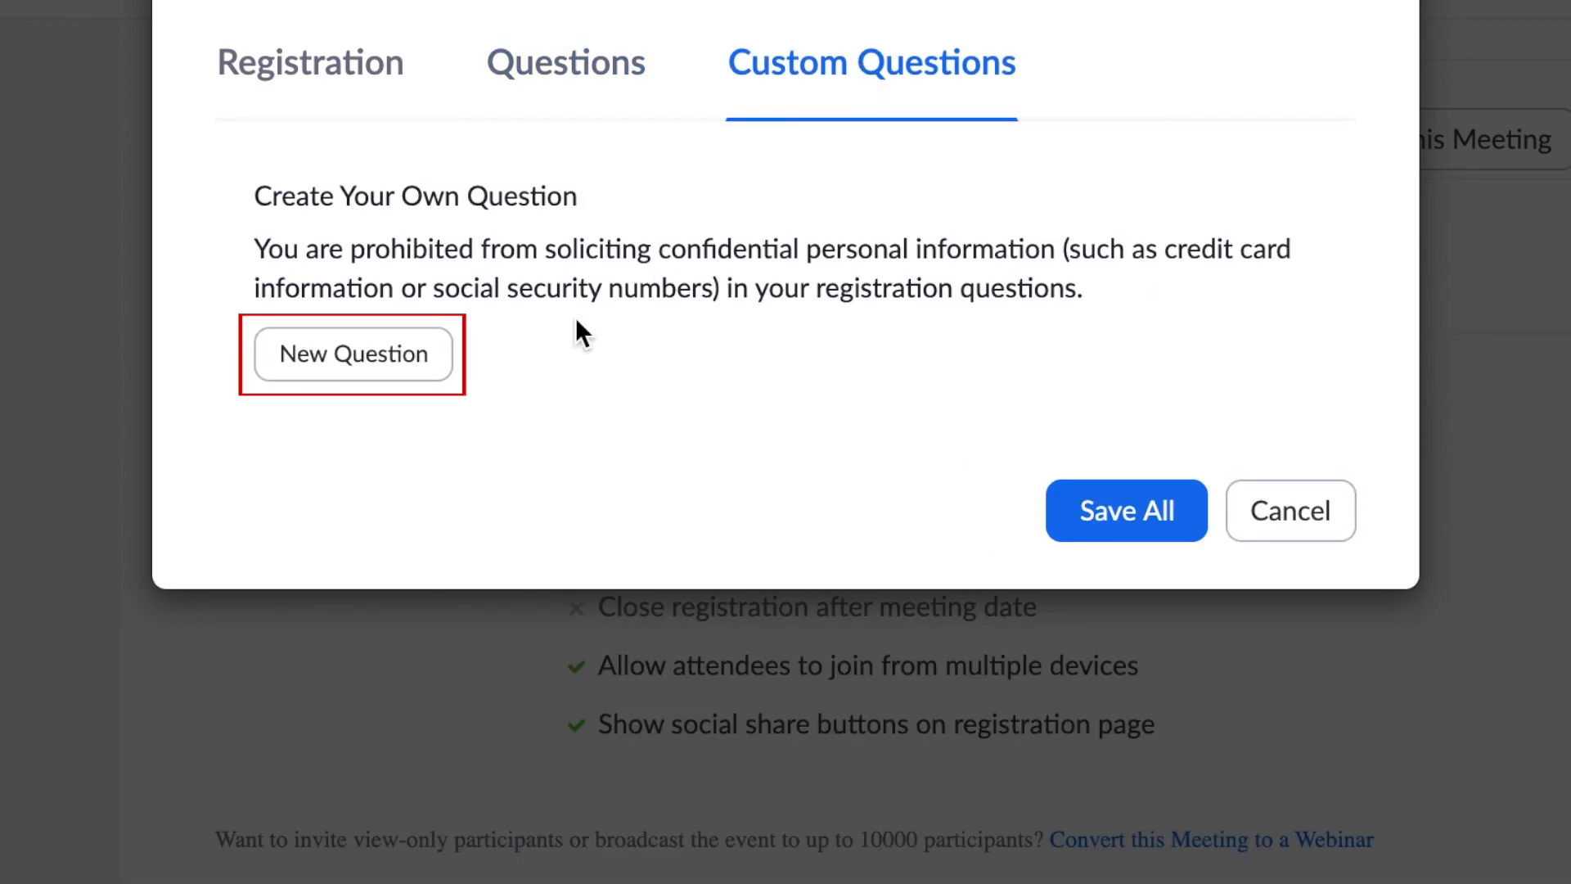
click(352, 354)
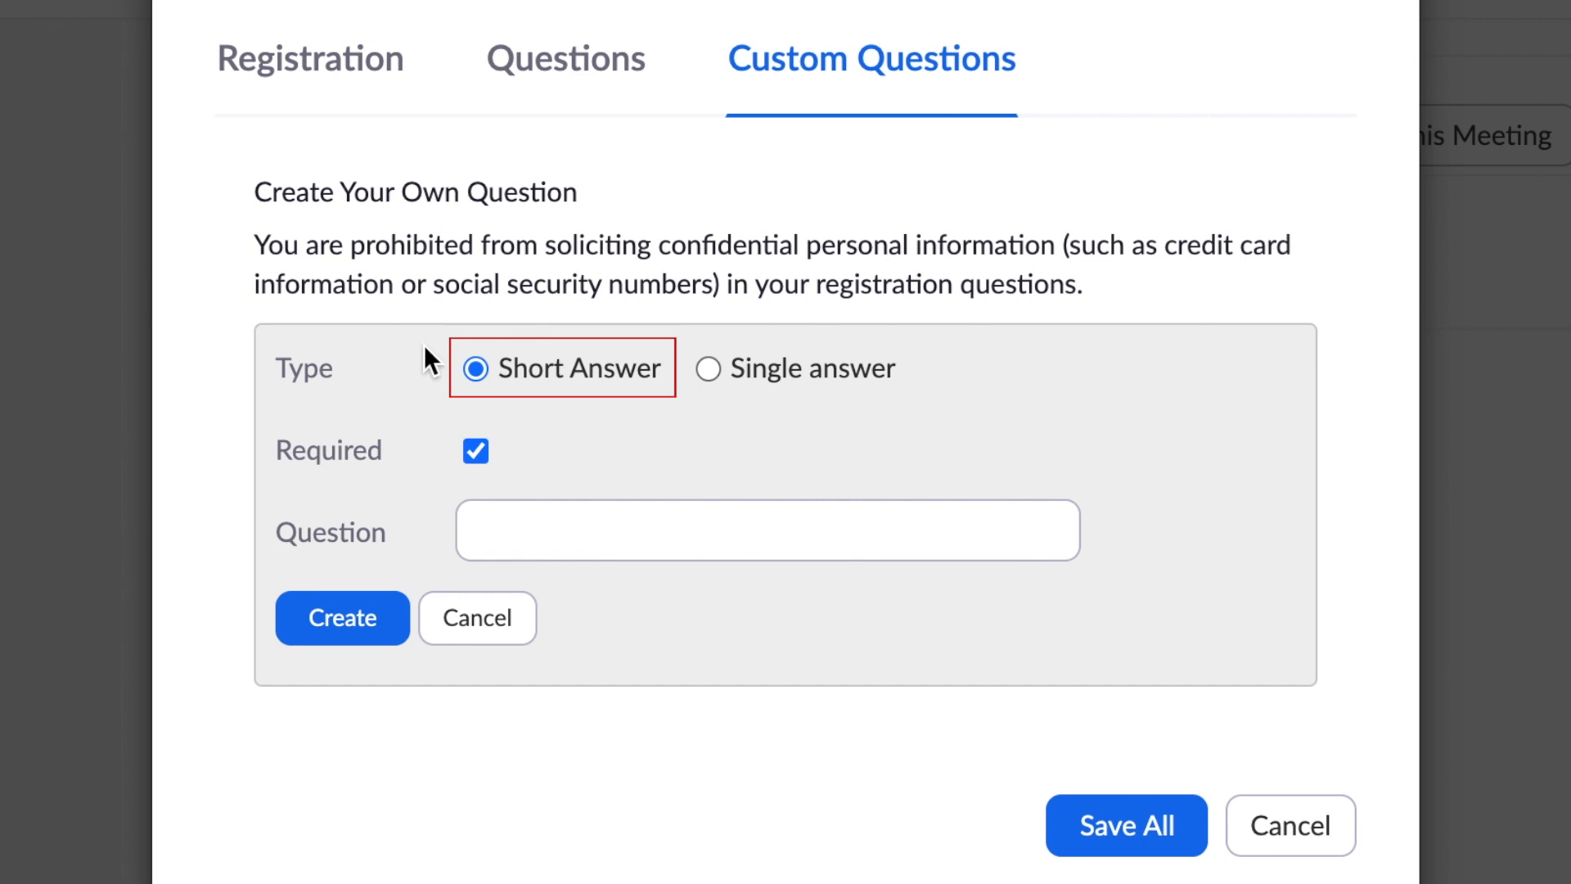
mouse_move(477, 385)
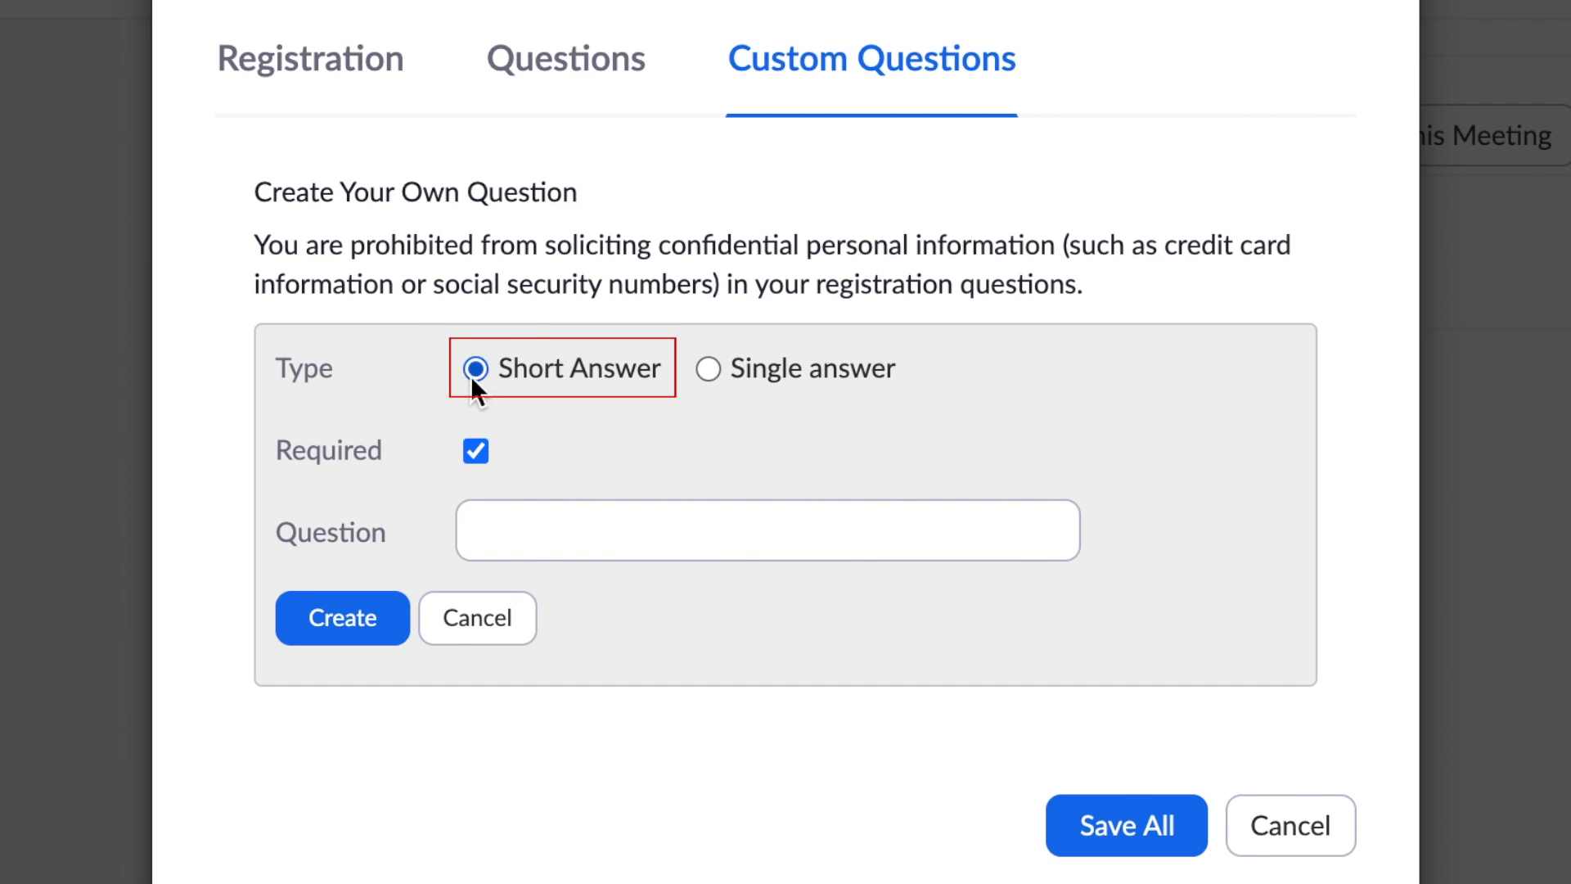
click(709, 368)
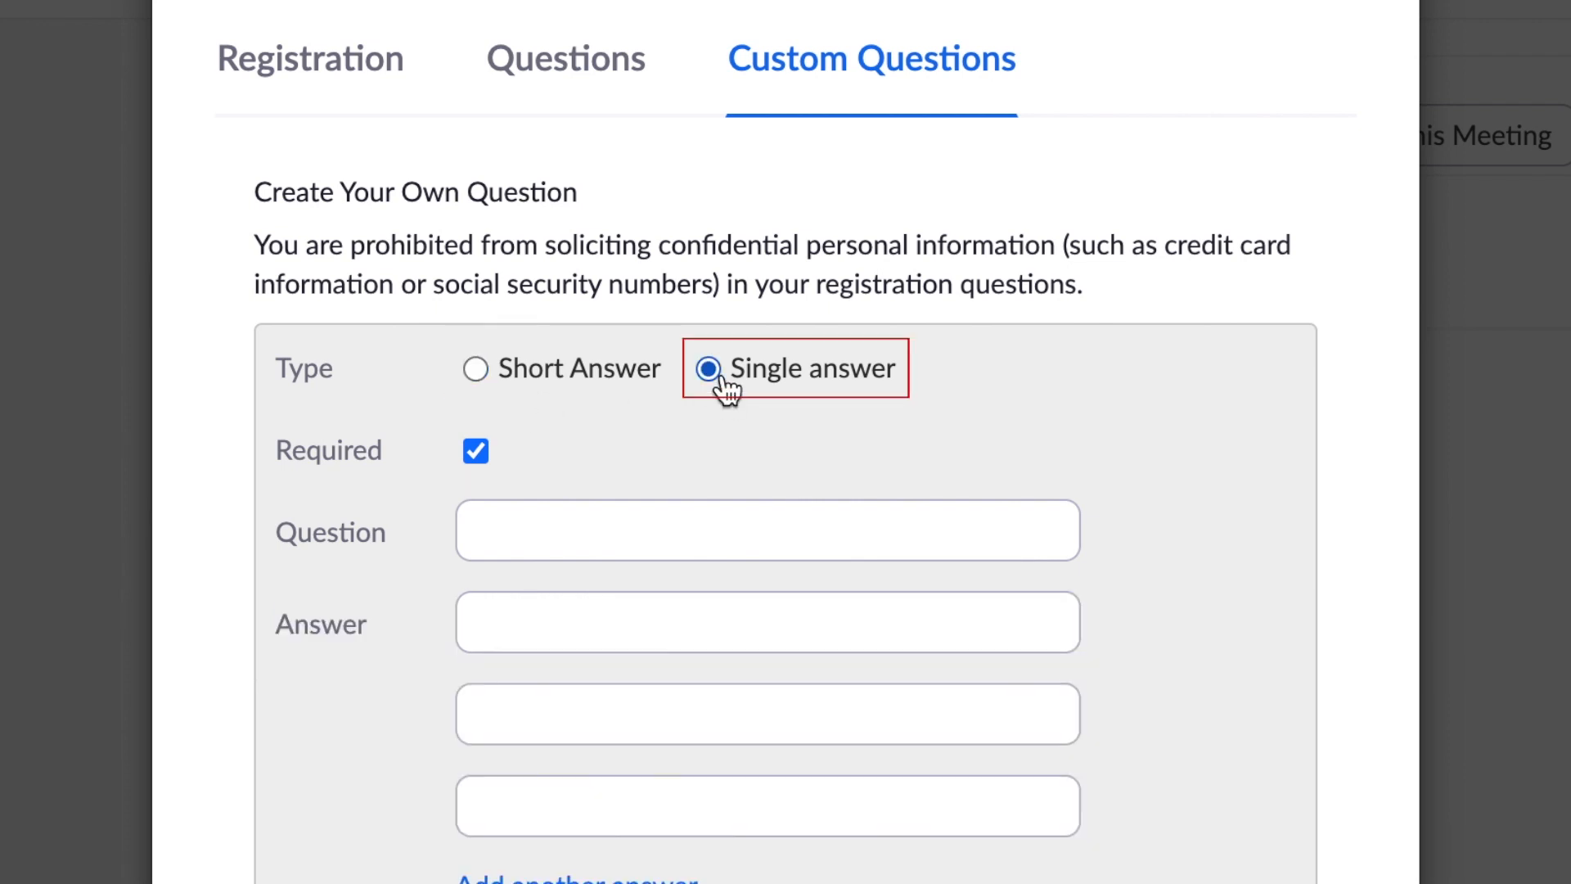
text(Who is your favouri)
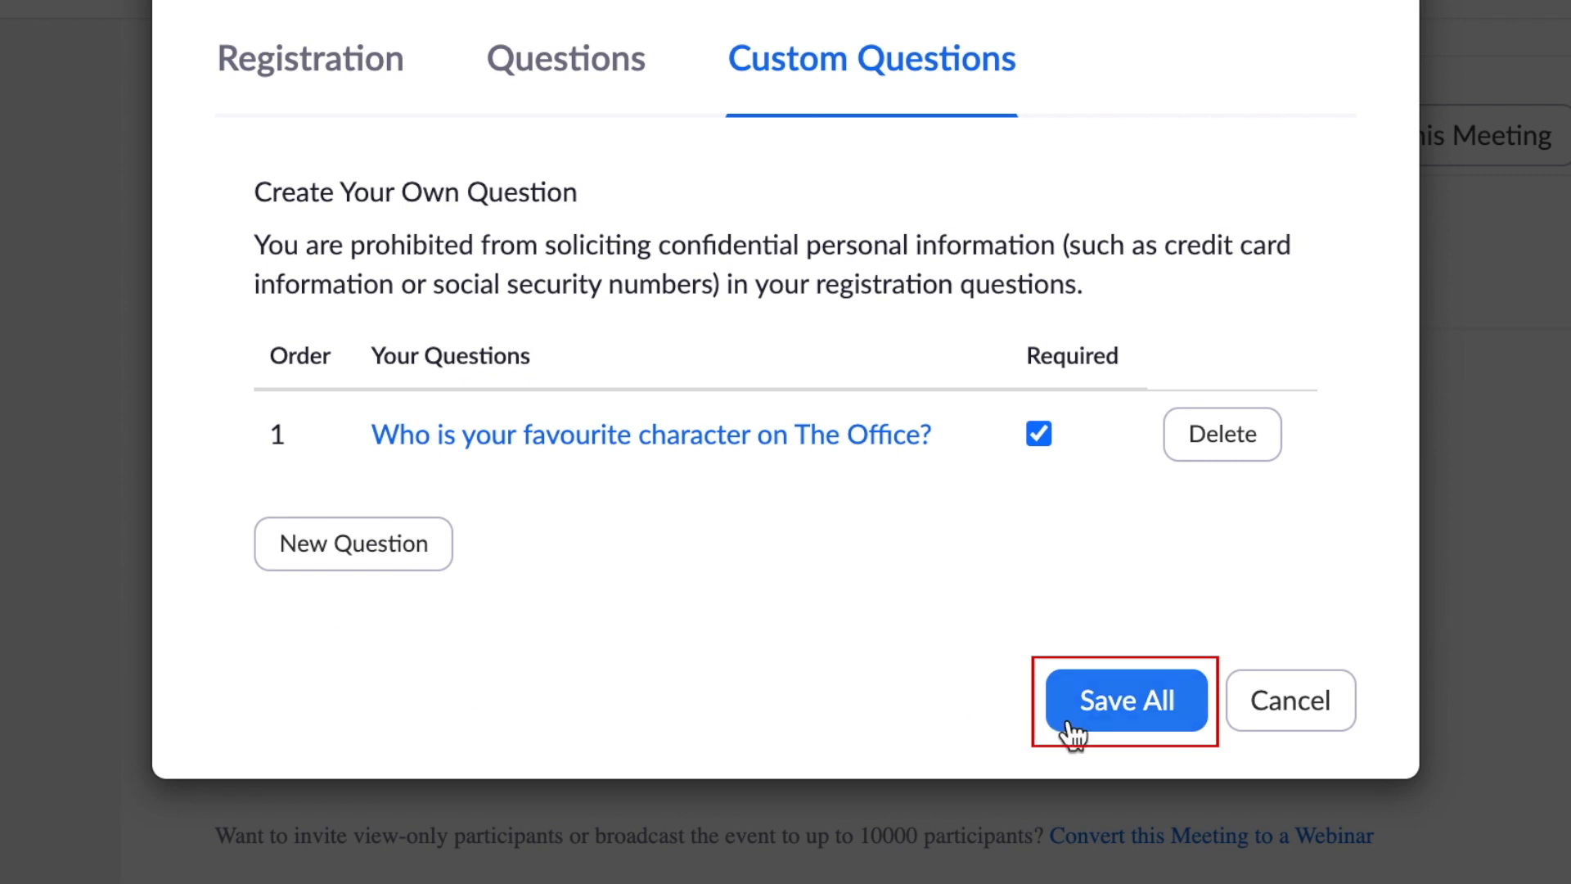
click(1125, 700)
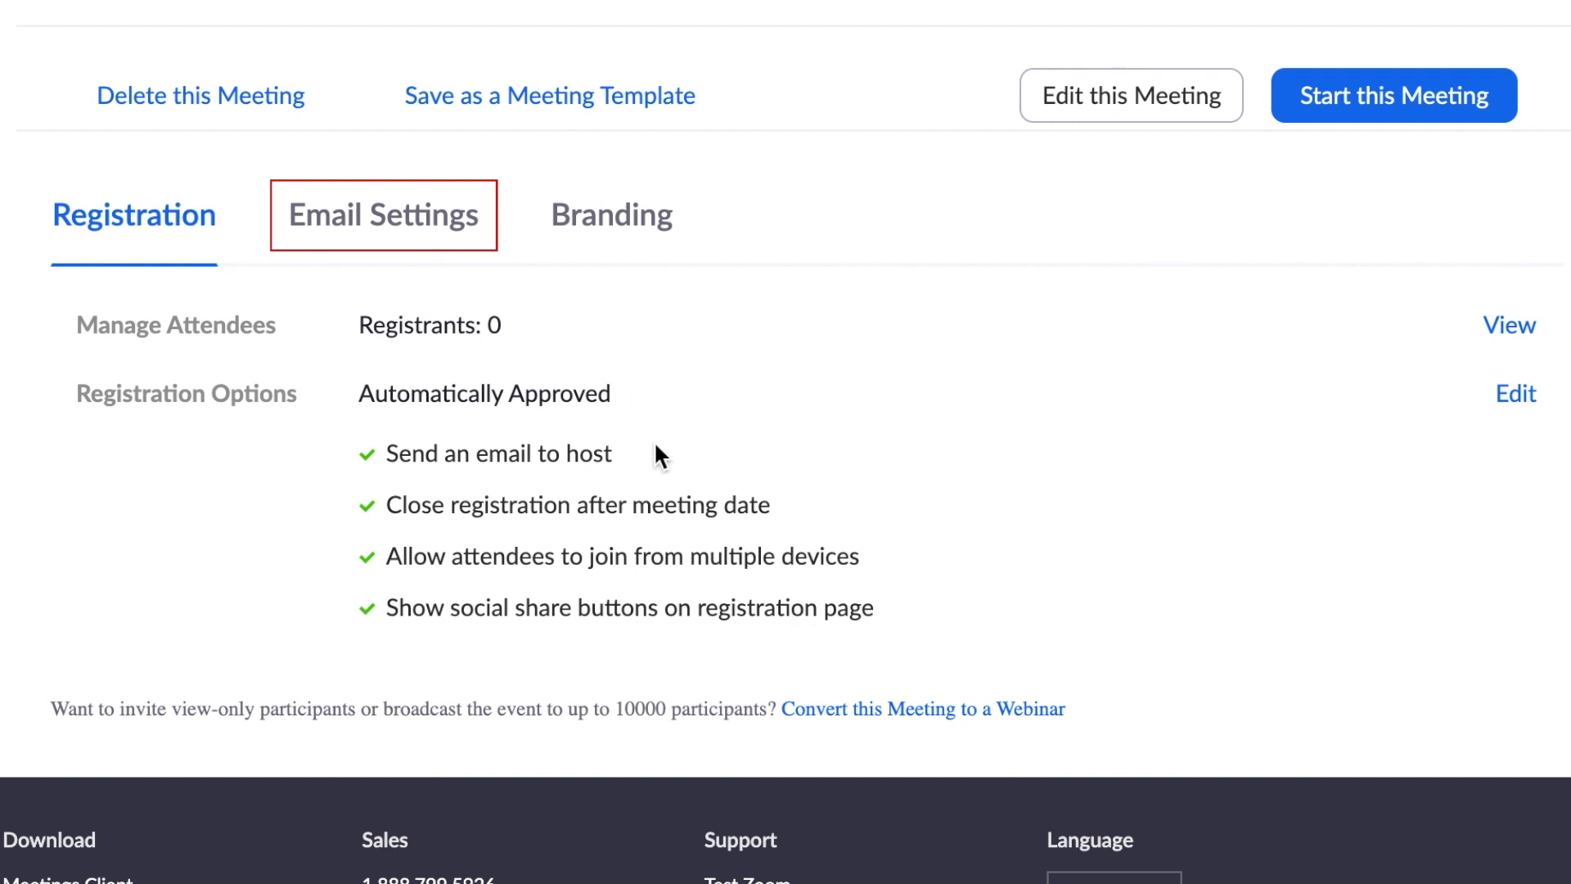
Add a closing 'See you all soon' note to the confirmation email, save, and send a preview
click(382, 214)
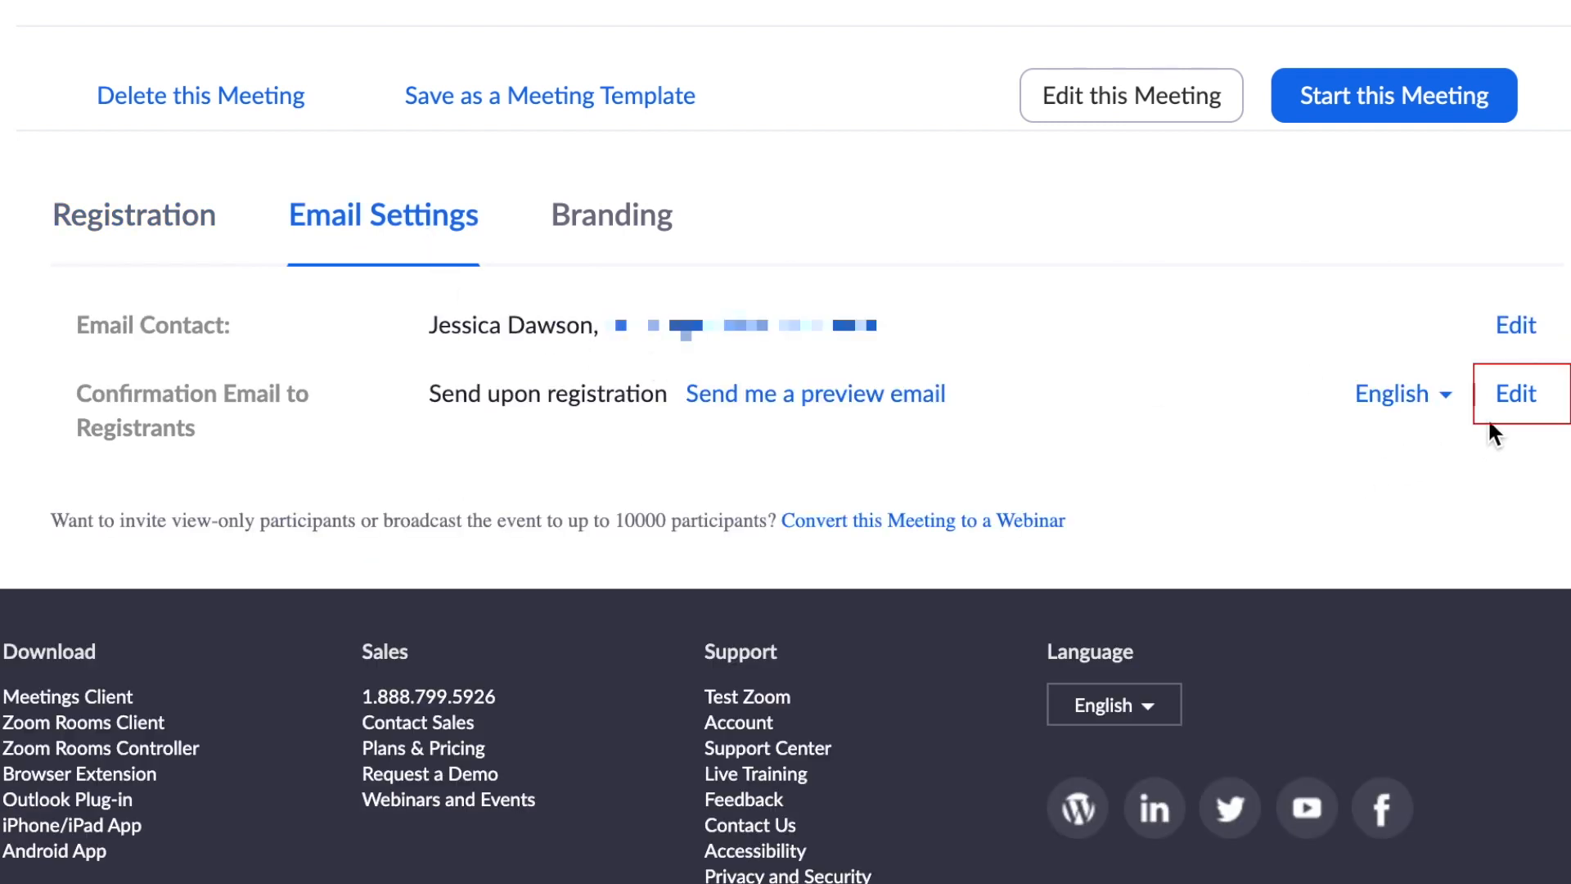
click(1515, 393)
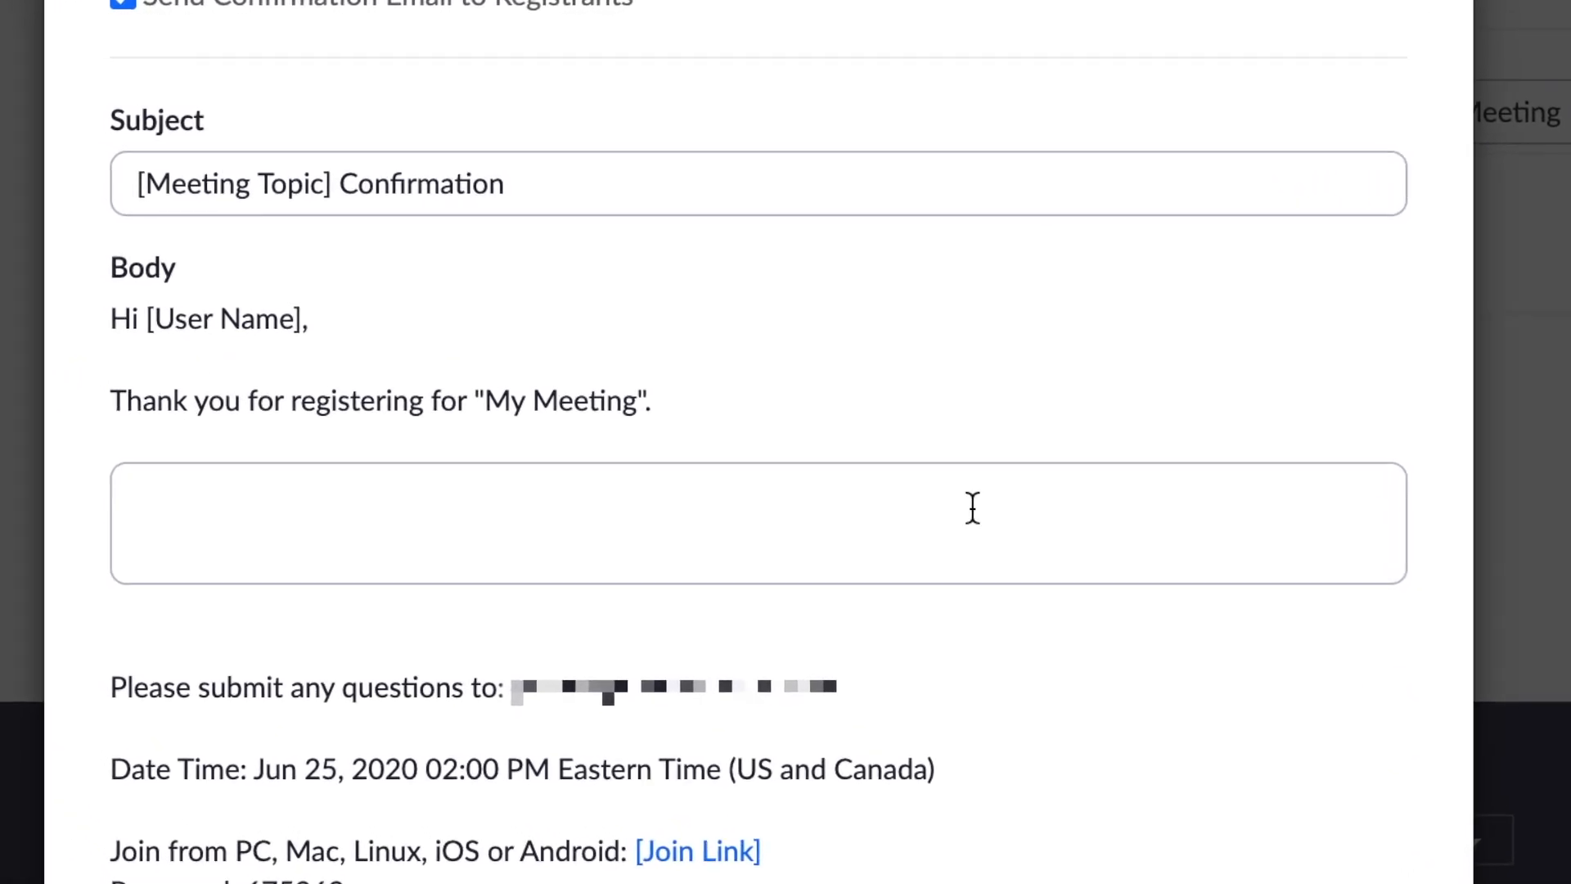
text(Looking forward to chatting with you all about ..)
text(See you all soon)
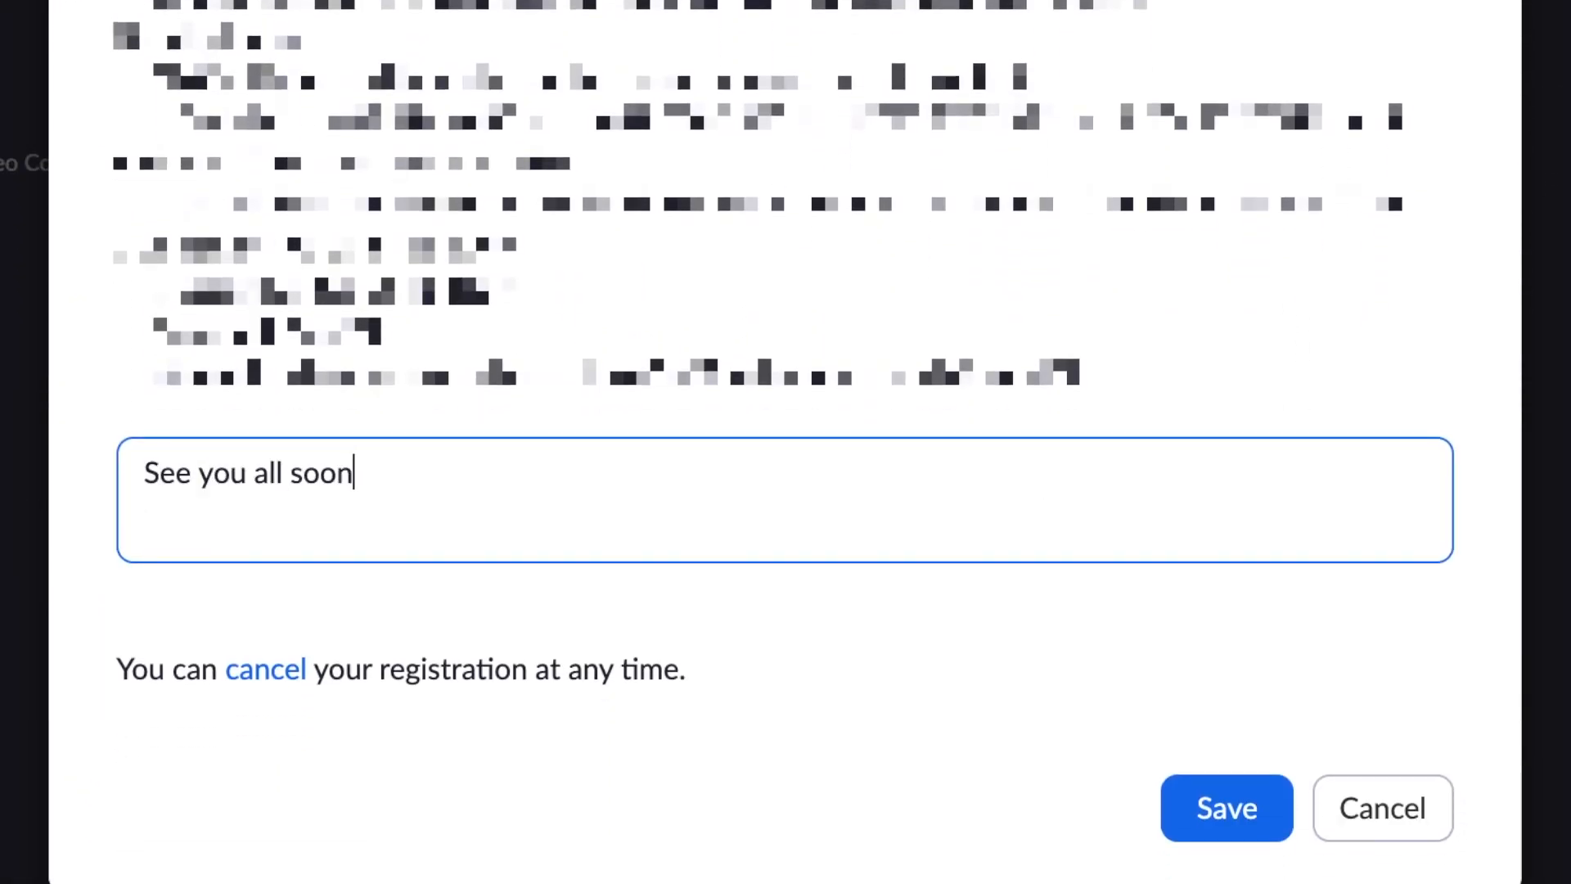
click(1225, 807)
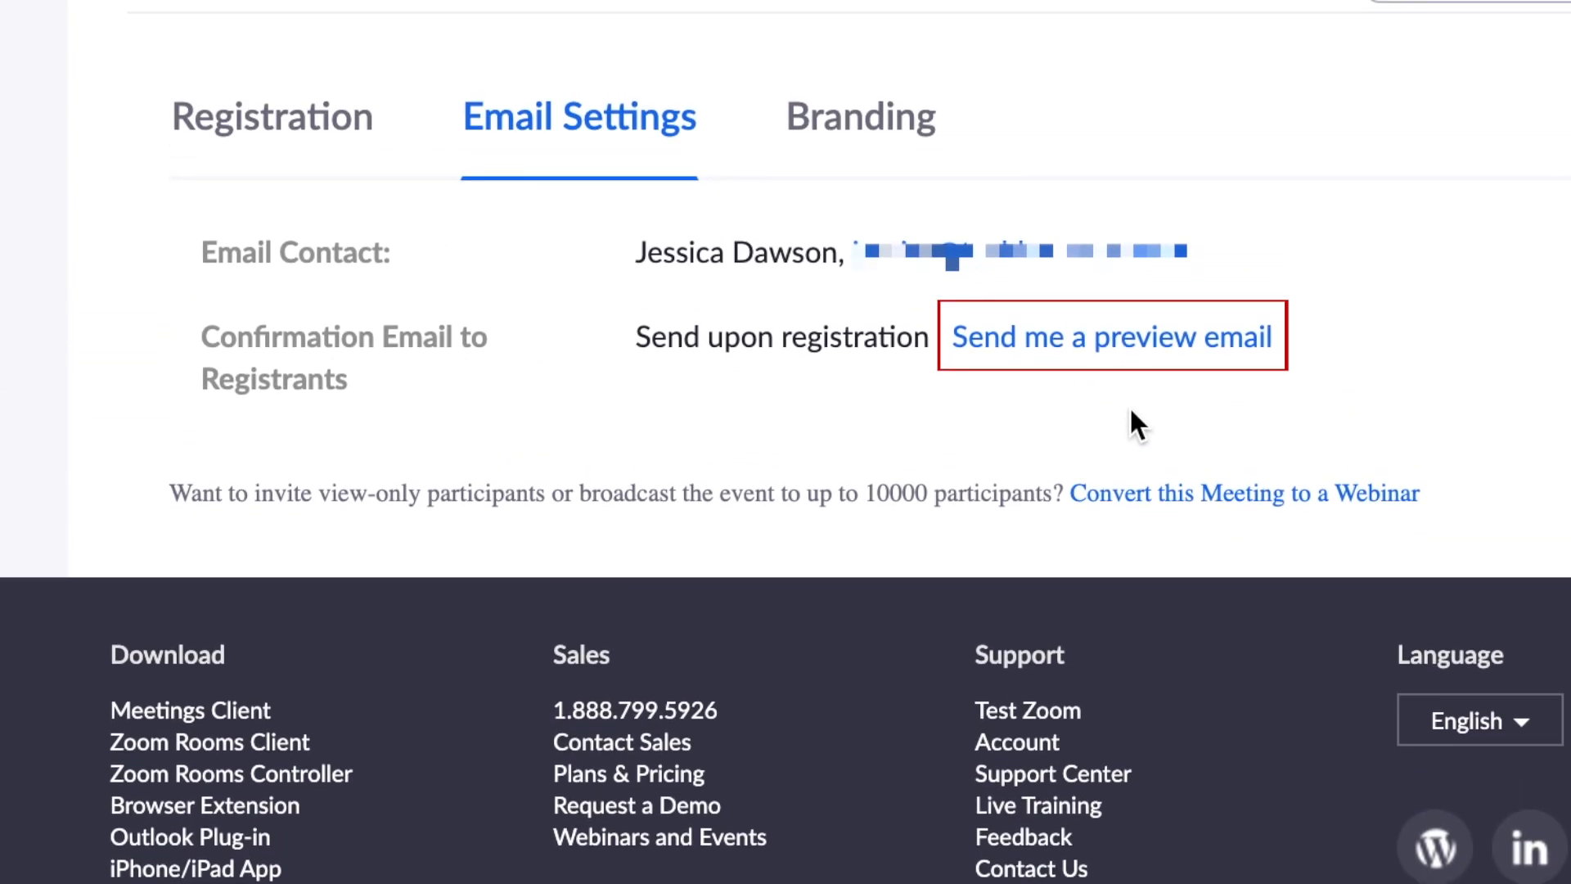
mouse_move(1132, 361)
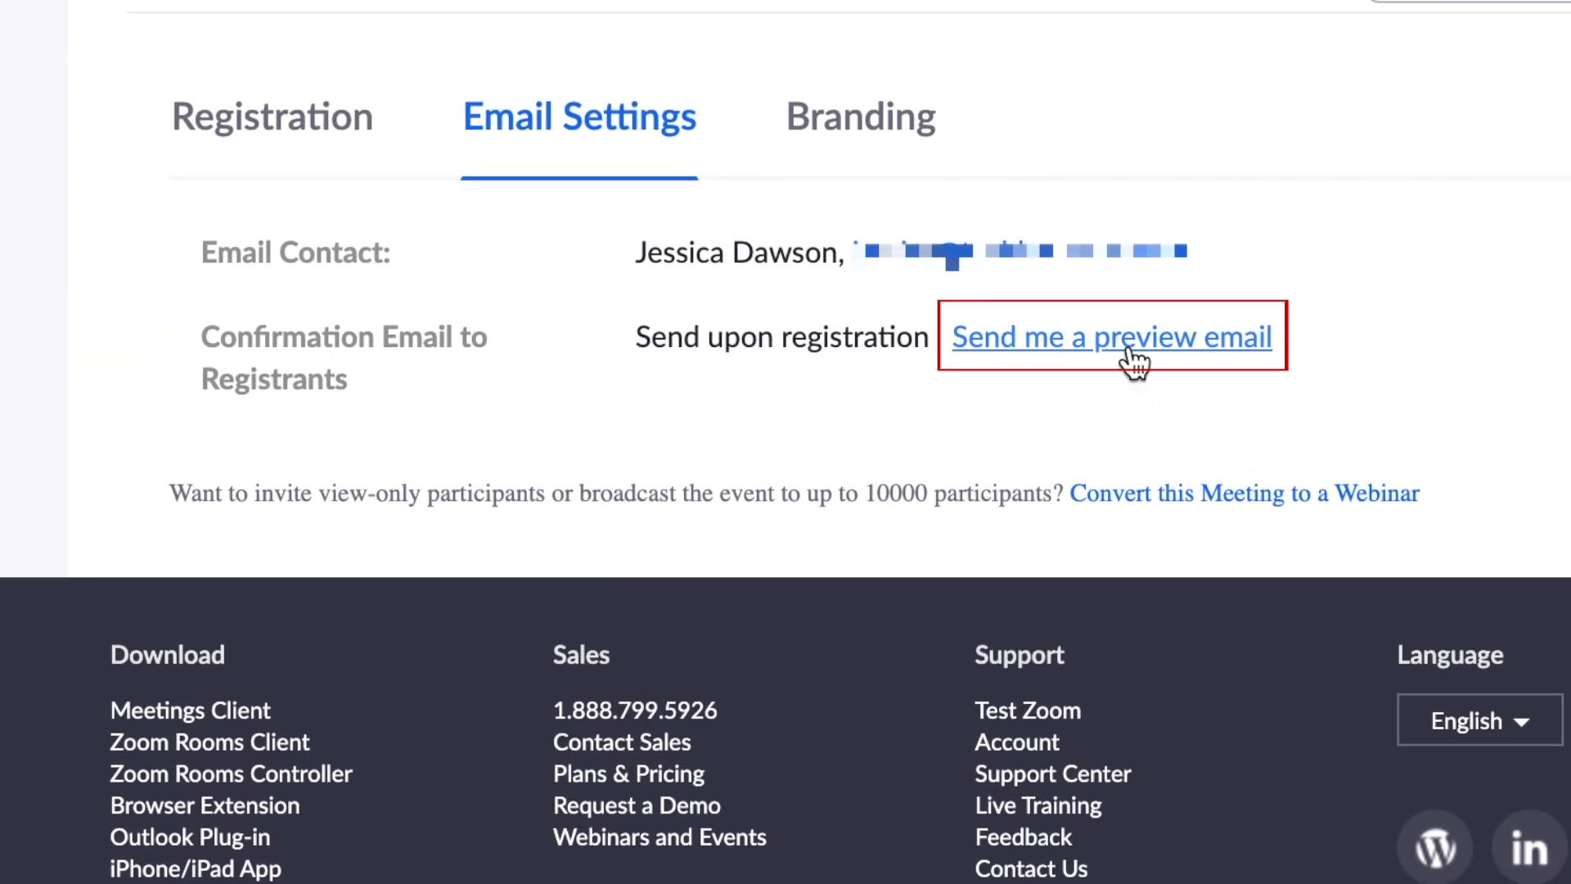
click(1111, 336)
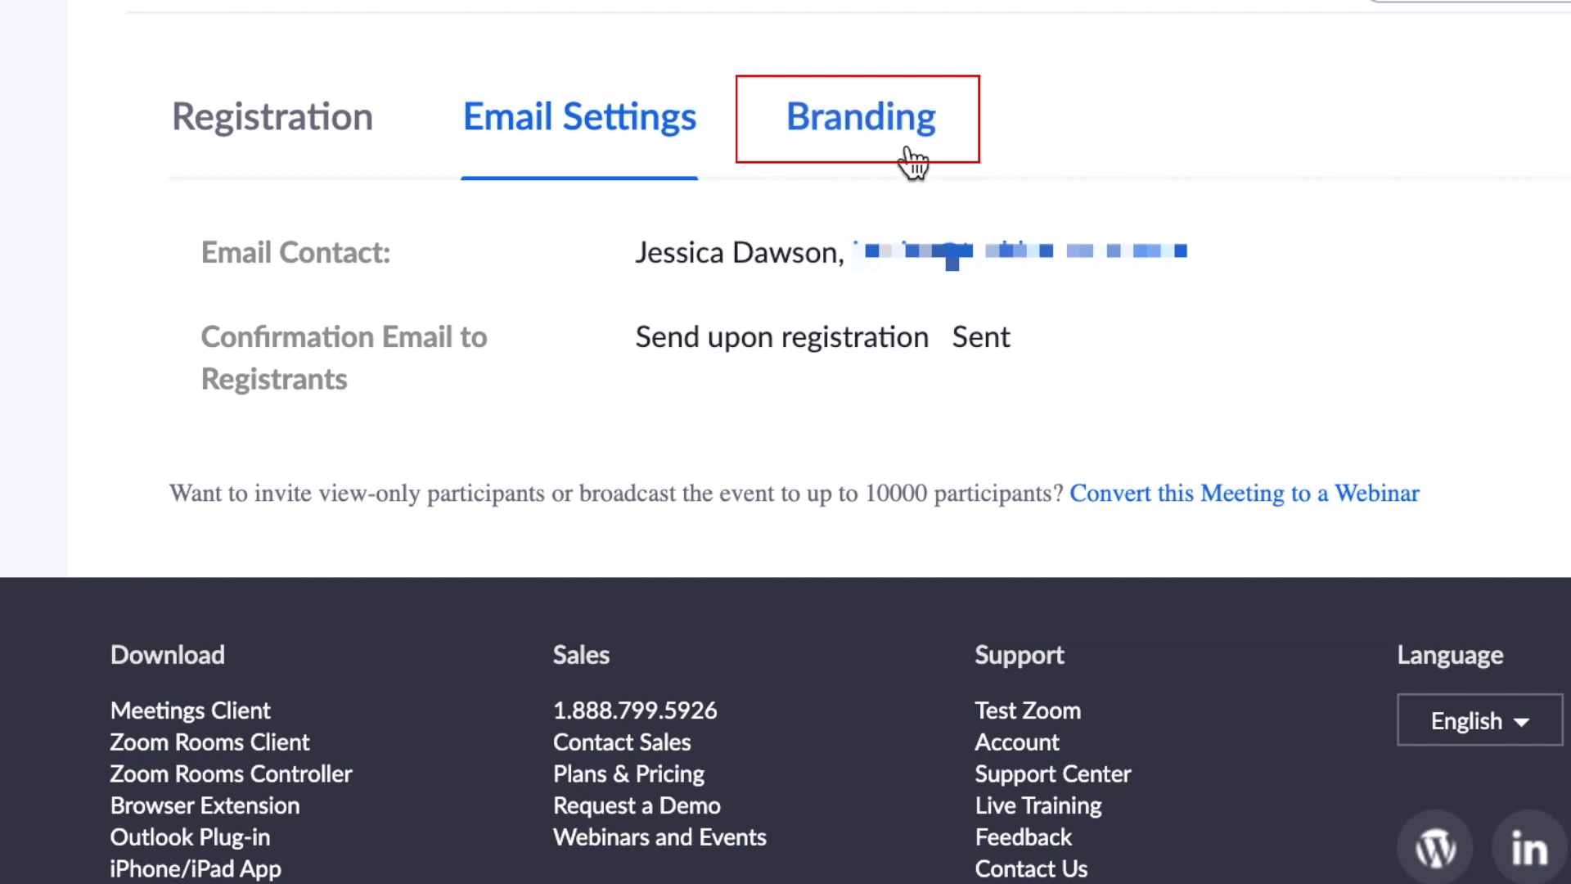
Upload the TechBoomers banner image under Branding for the invitation page
click(857, 116)
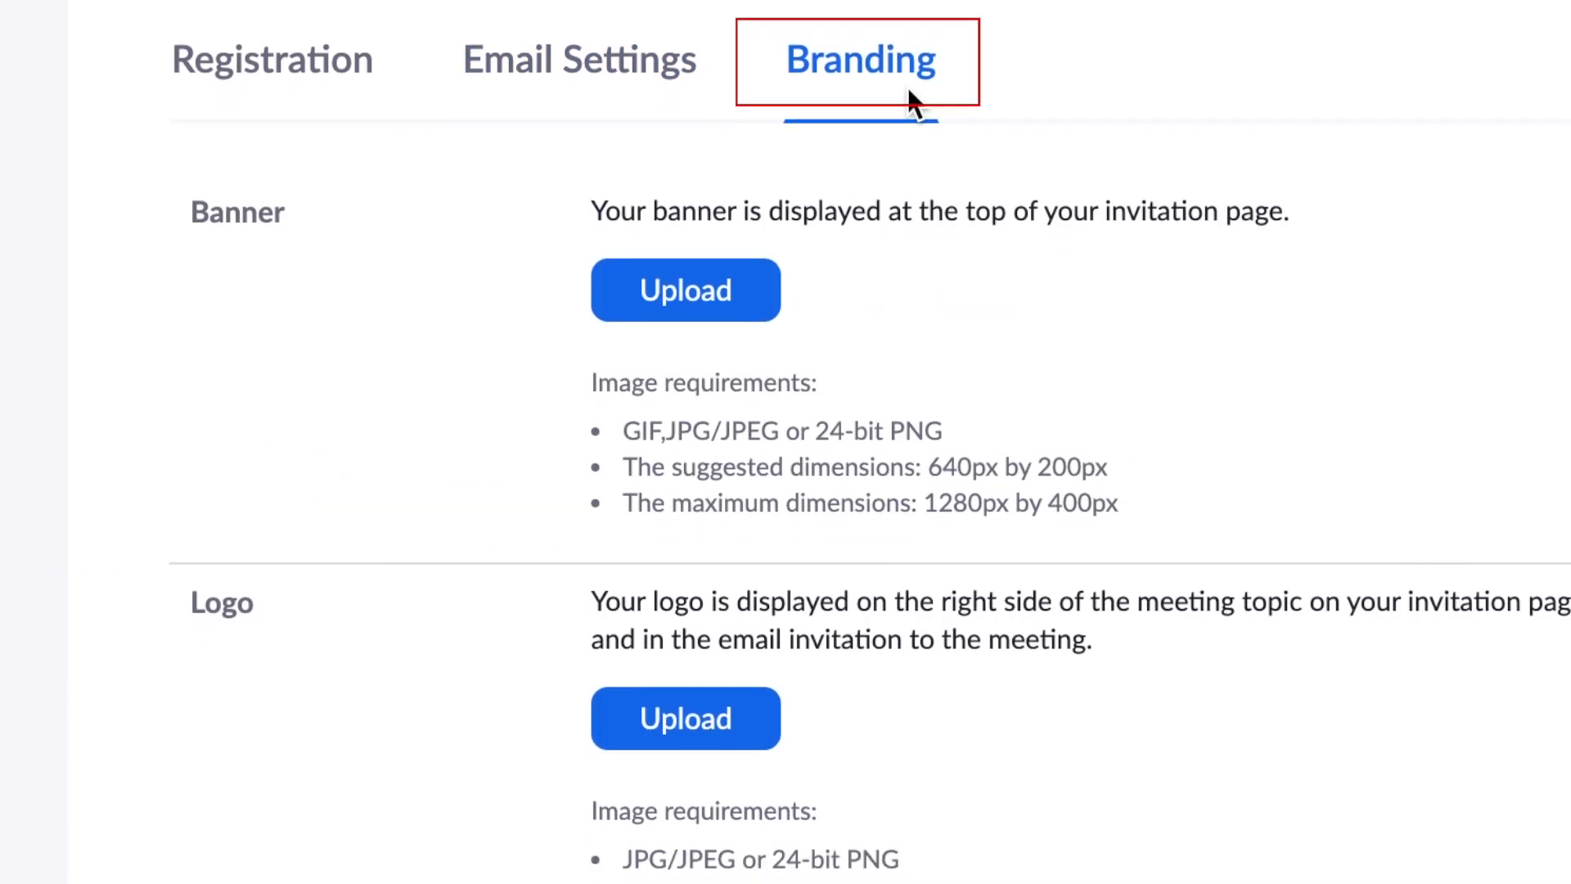
scroll(down, 3)
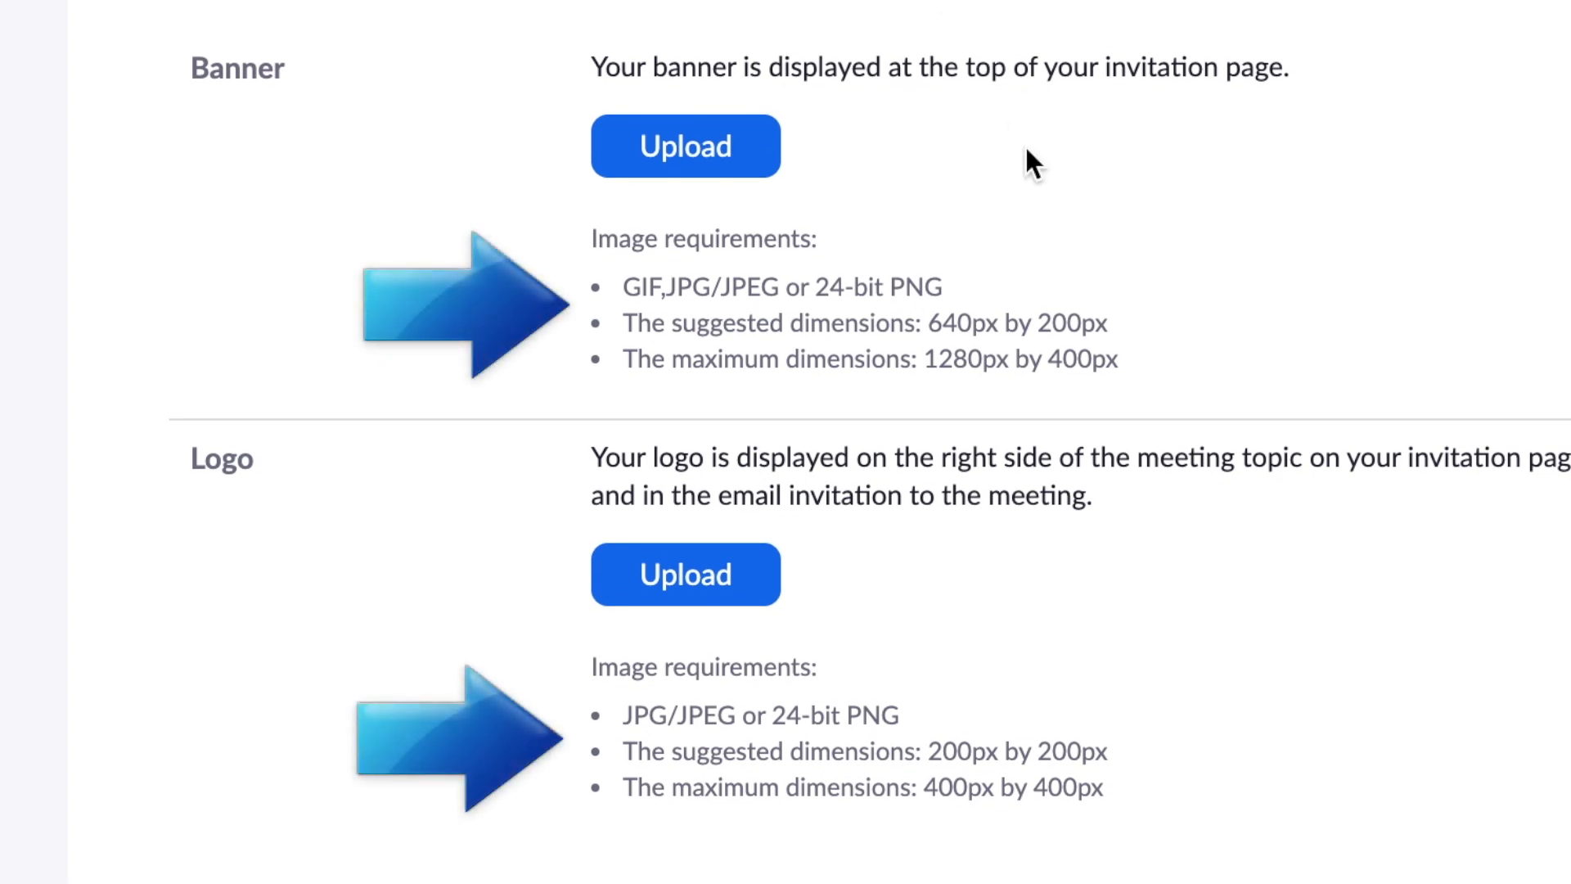
mouse_move(1191, 620)
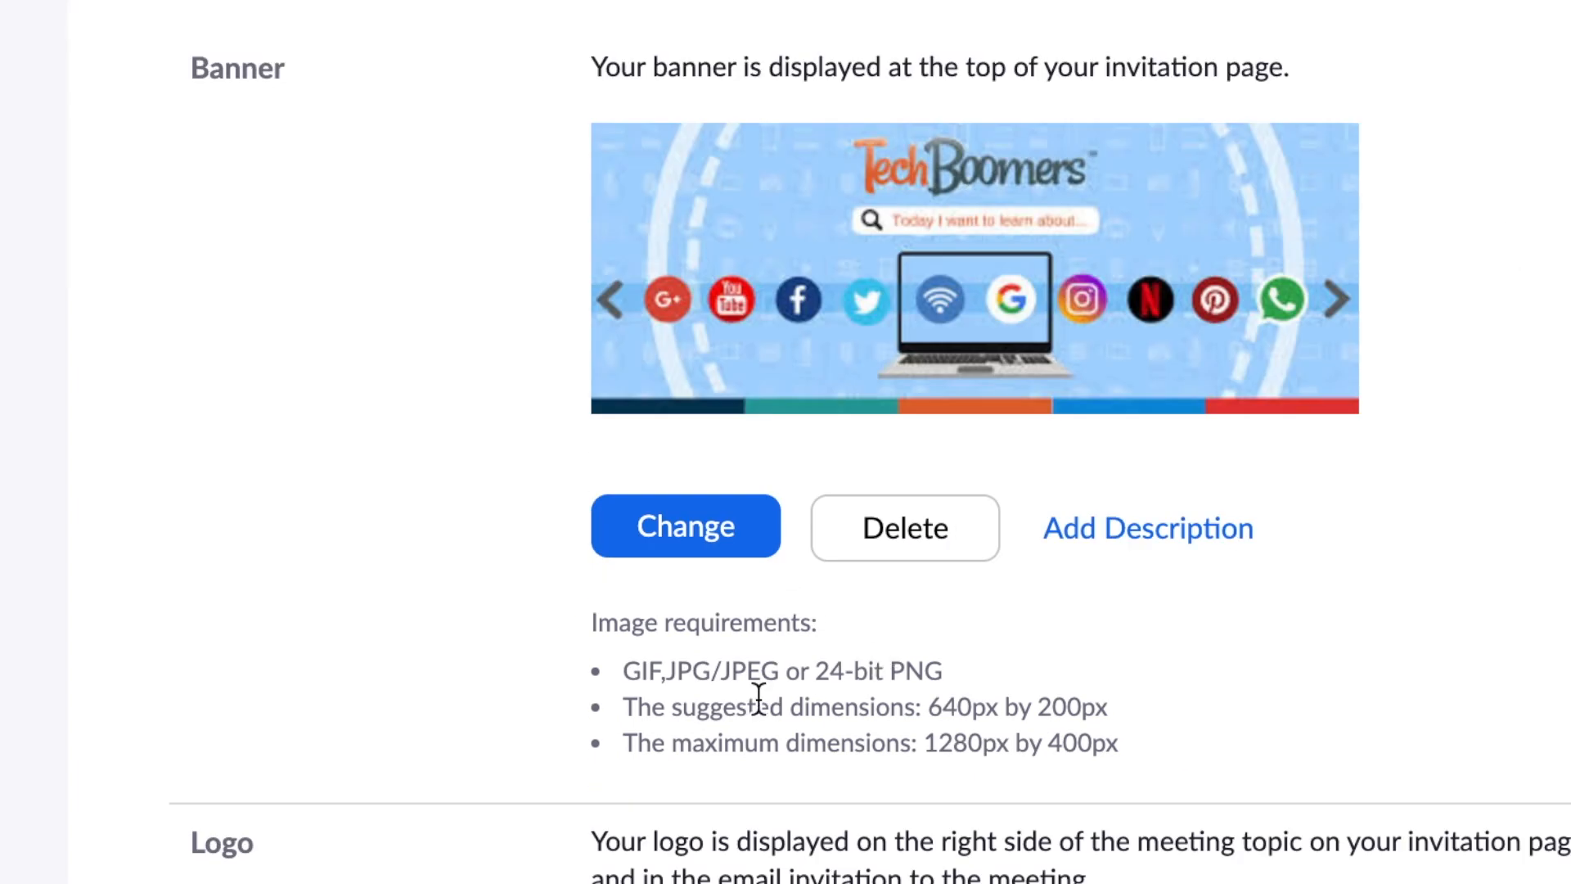
scroll(down, 3)
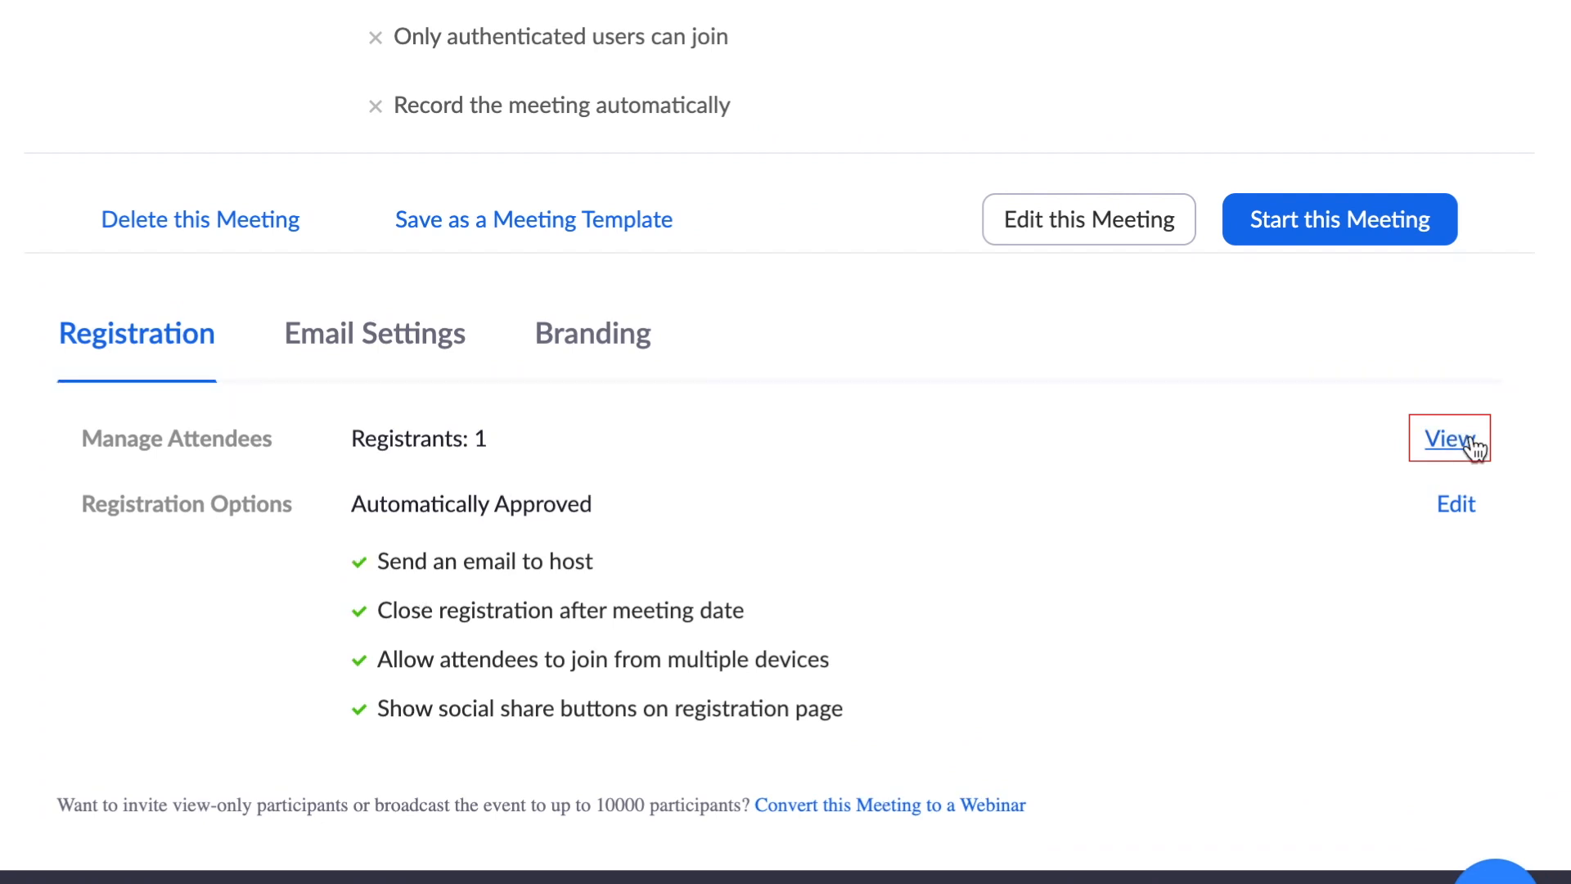
click(1449, 438)
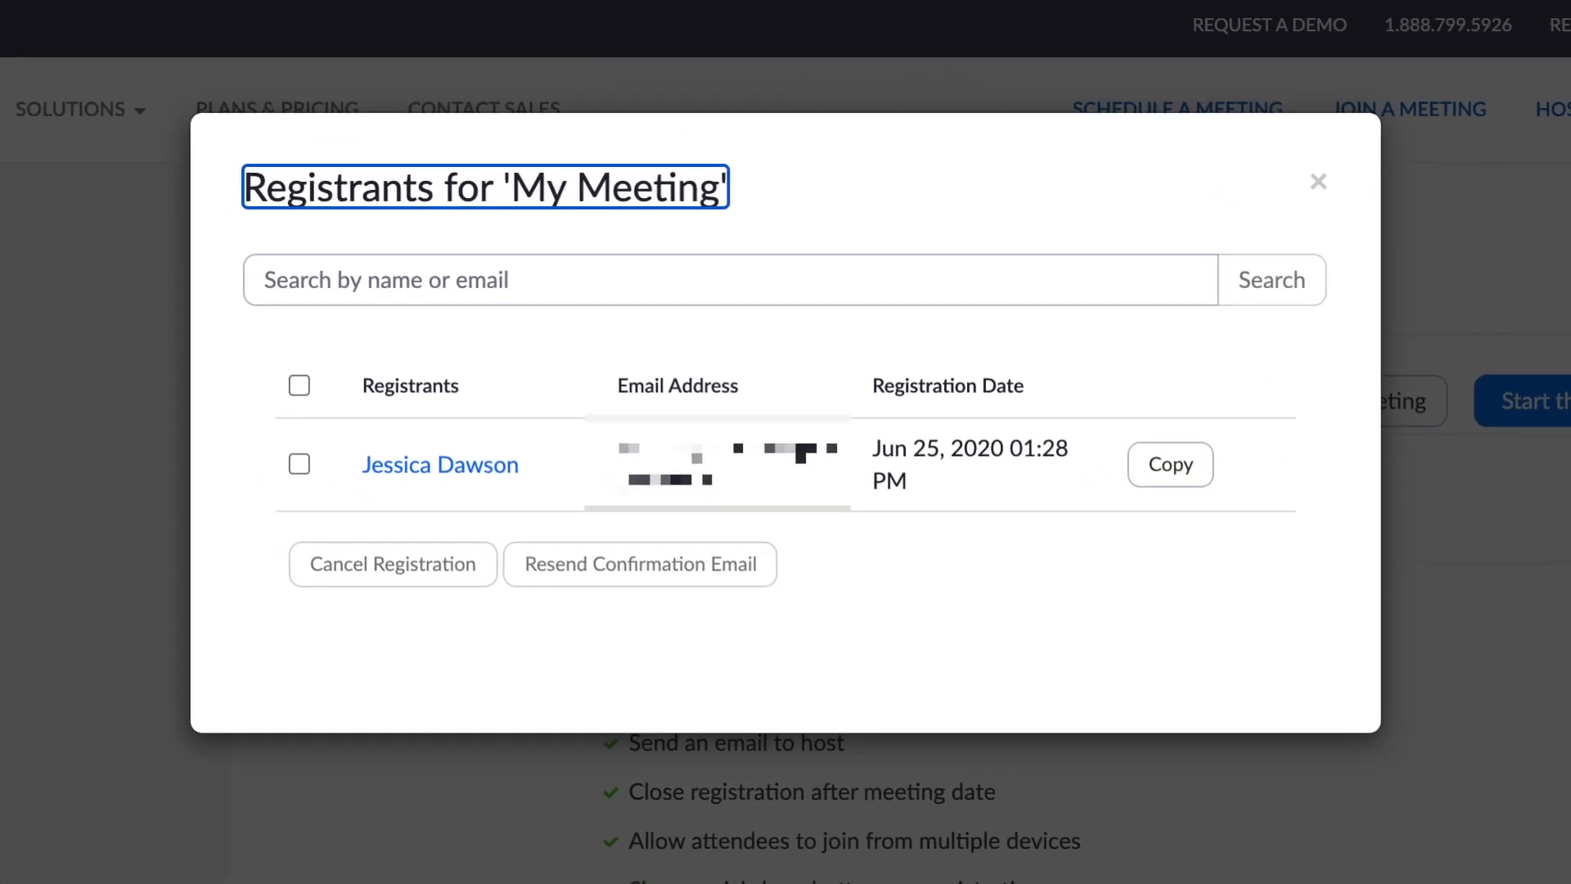